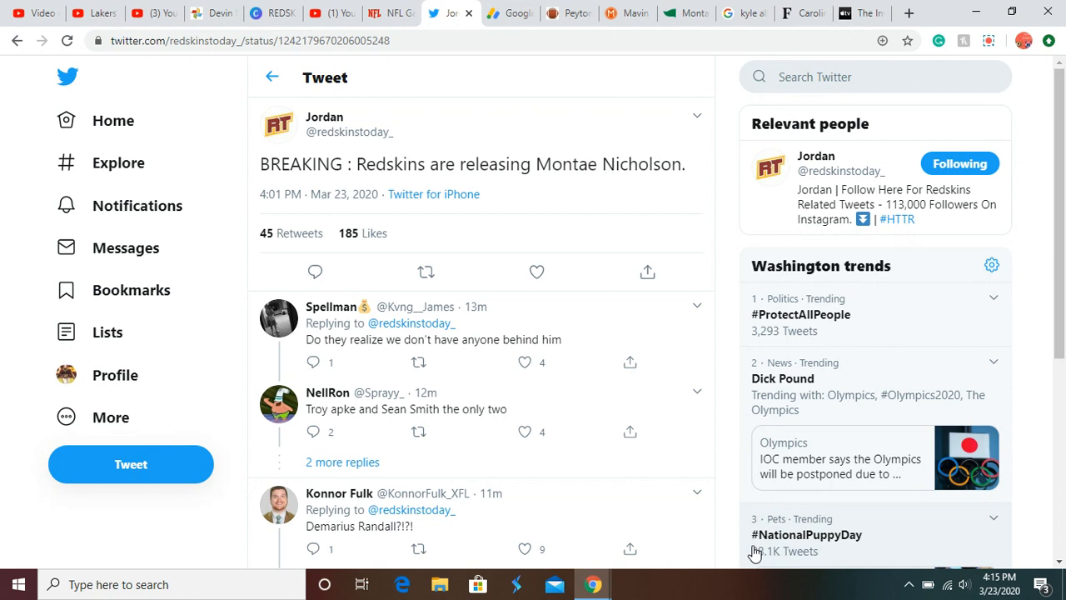
# - Browse the posting account's tweets about the Montae Nicholson release
pyautogui.click(536, 272)
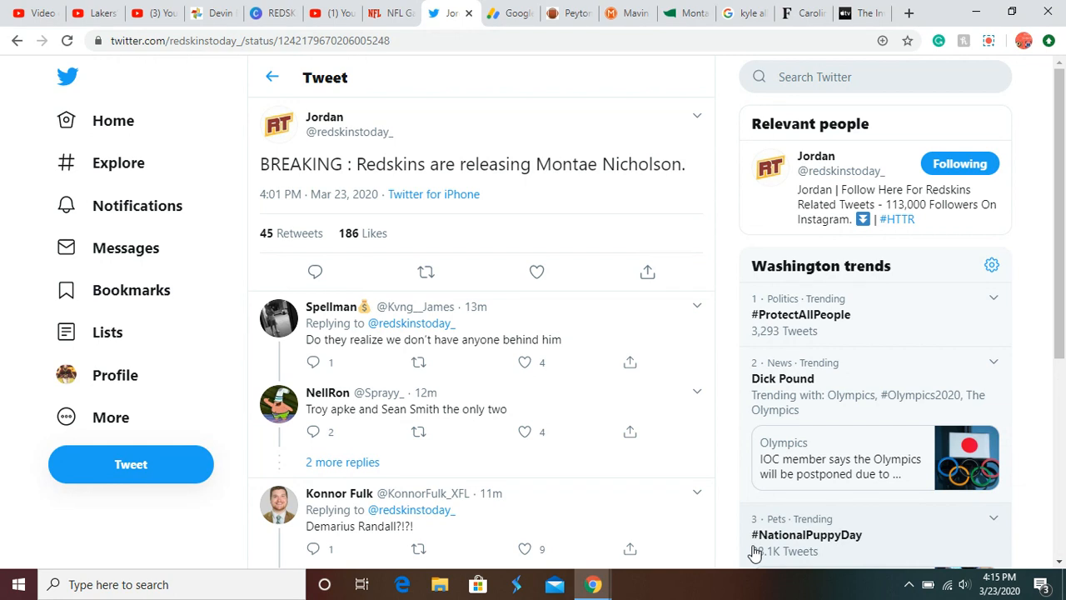
pyautogui.moveTo(375, 397)
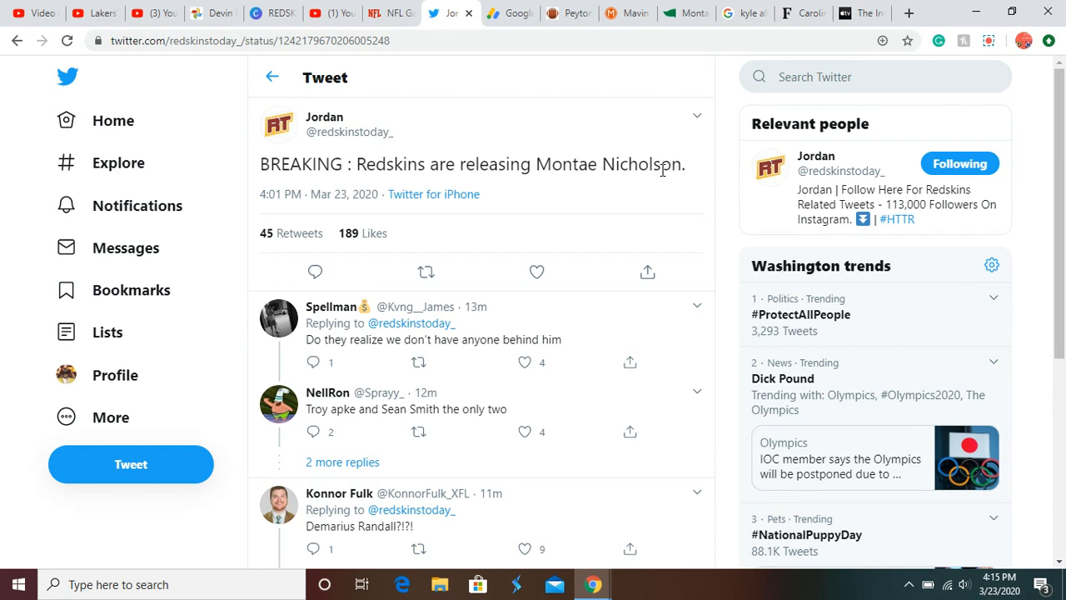
pyautogui.click(536, 271)
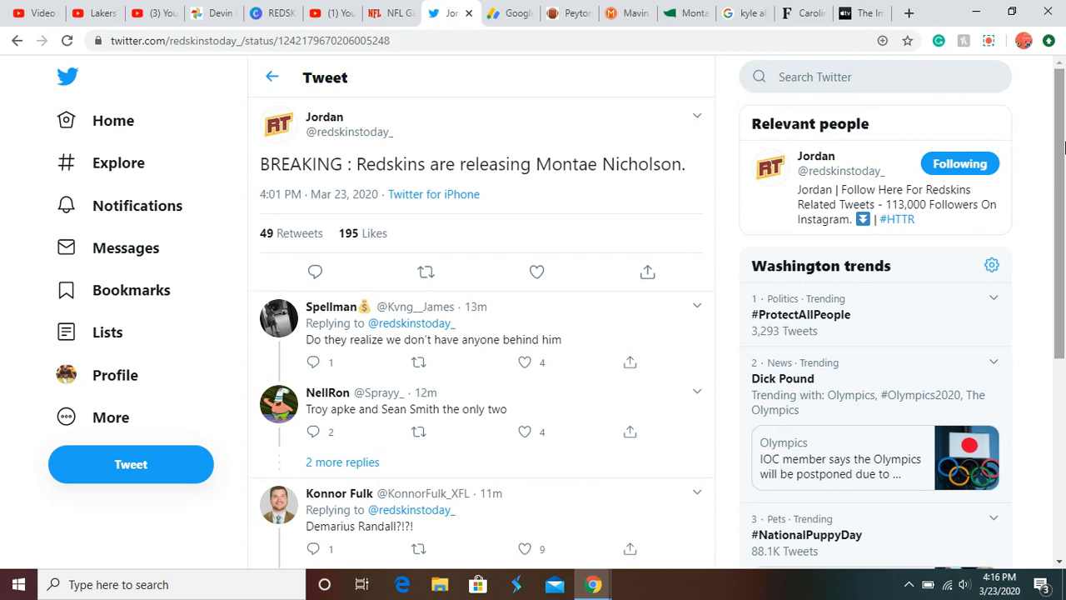
pyautogui.click(537, 272)
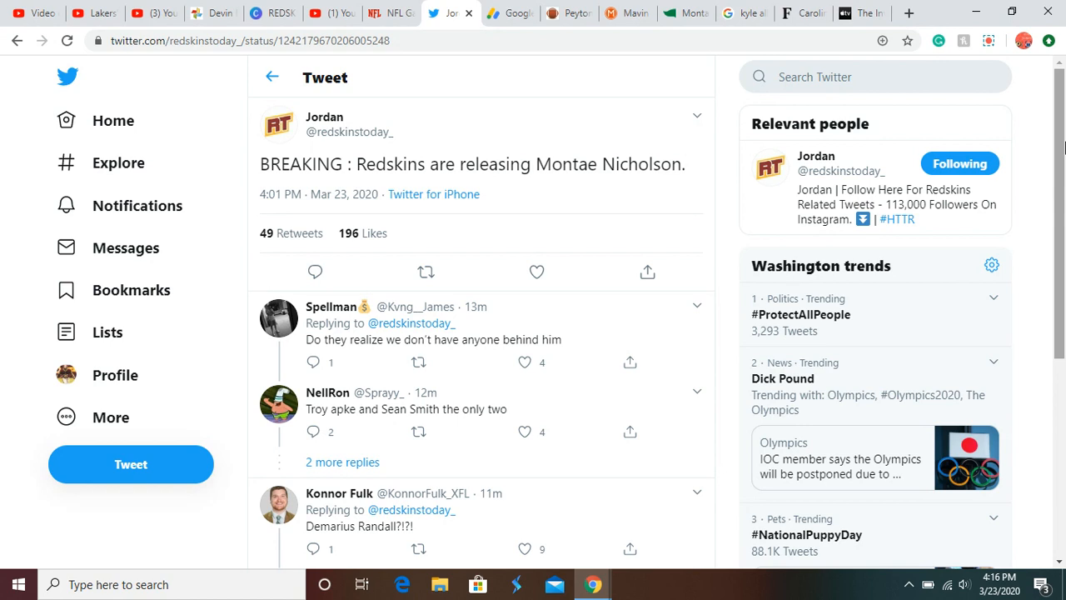
pyautogui.click(536, 271)
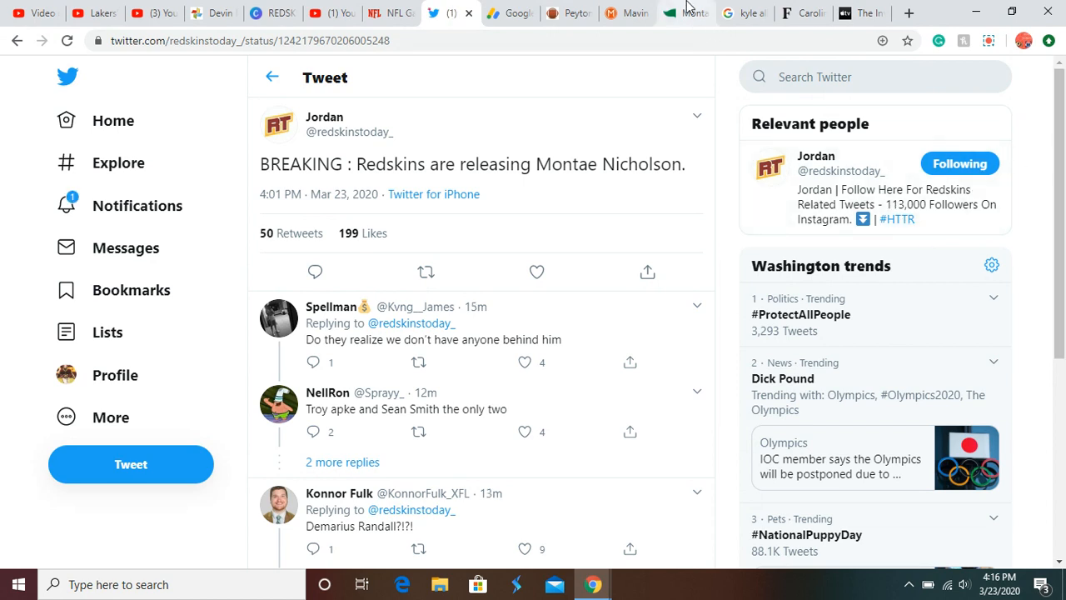
# - Review Montae Nicholson's career stats on his Pro Football Reference page
pyautogui.click(683, 13)
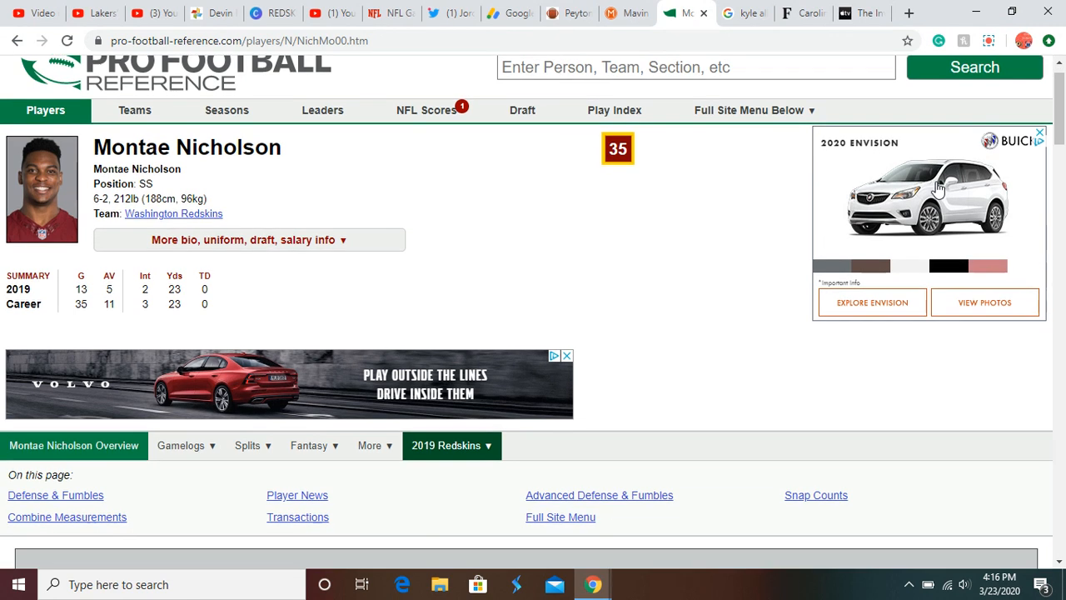
pyautogui.scroll(-3)
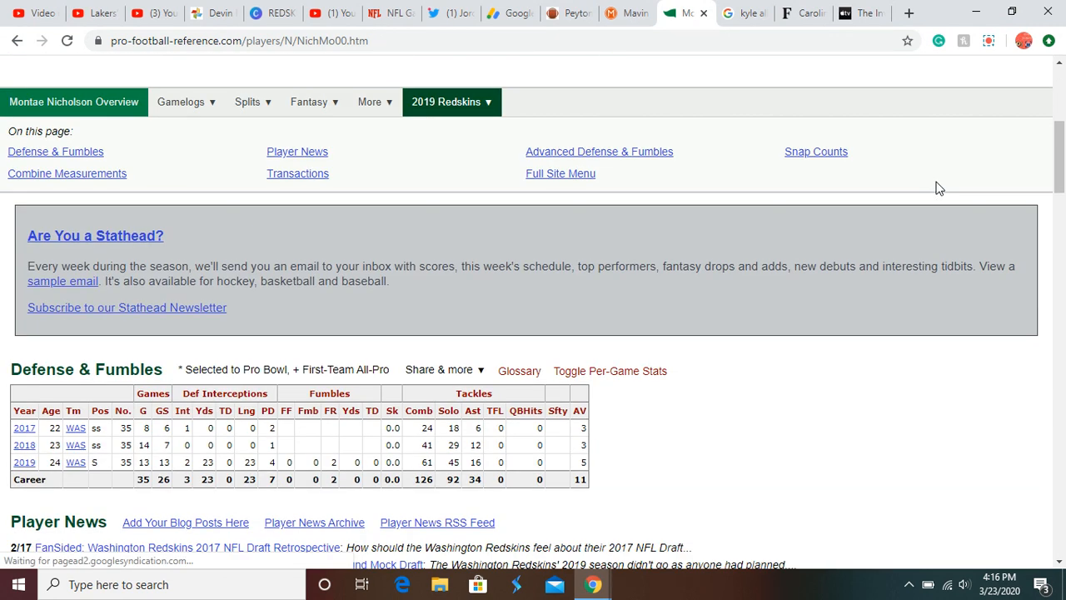
pyautogui.scroll(-3)
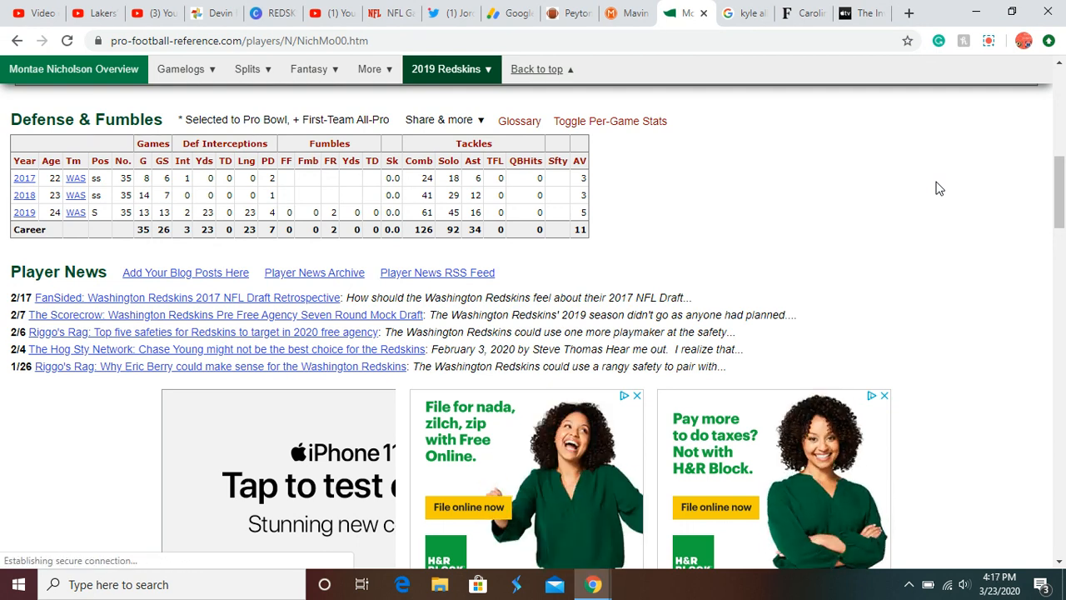
pyautogui.scroll(-3)
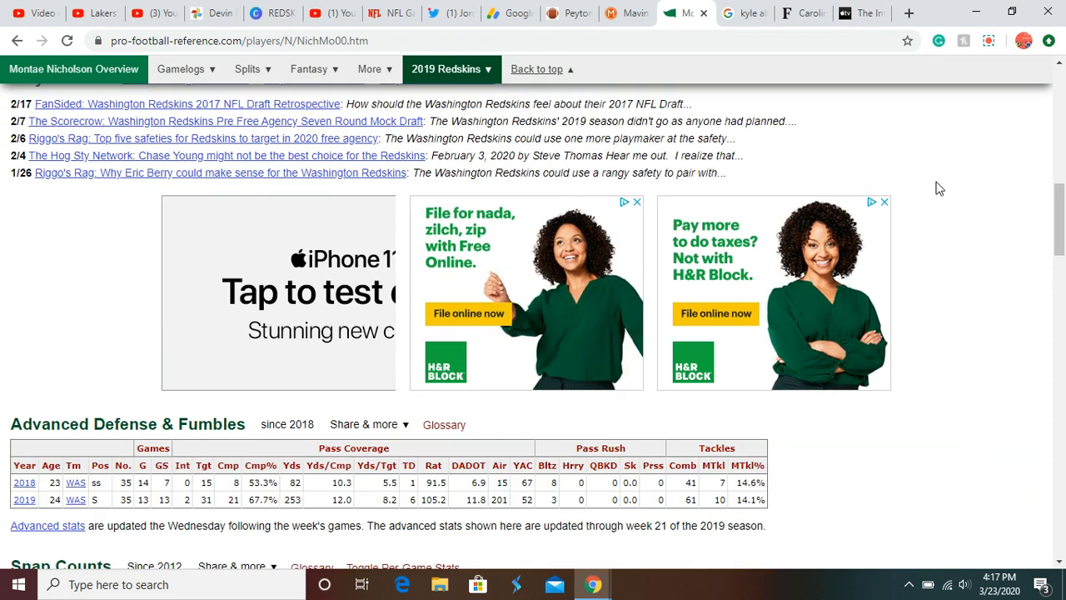
pyautogui.scroll(-3)
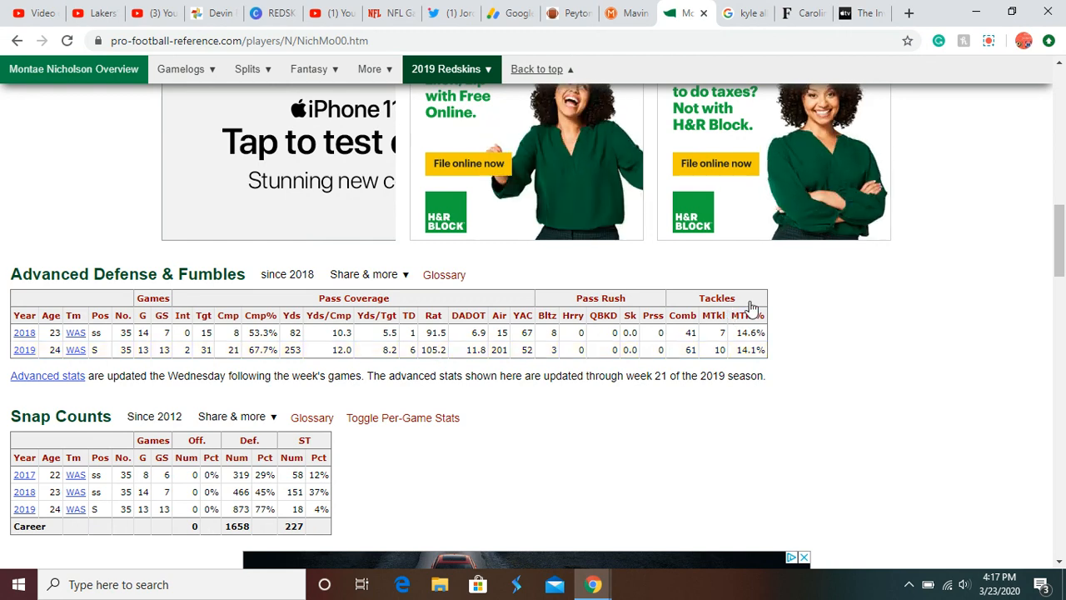
pyautogui.moveTo(749, 315)
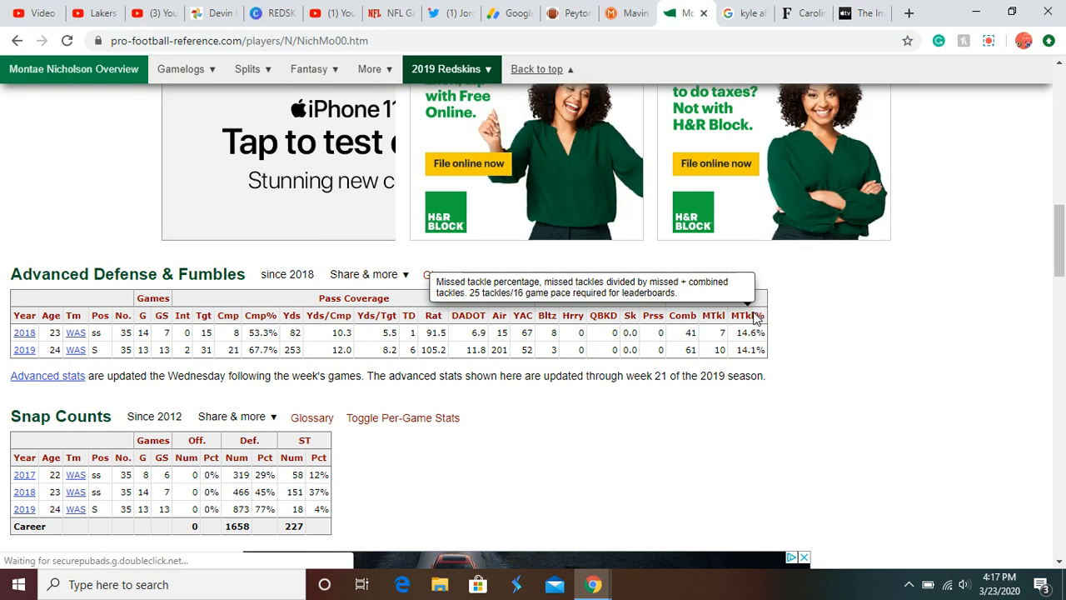
pyautogui.scroll(-3)
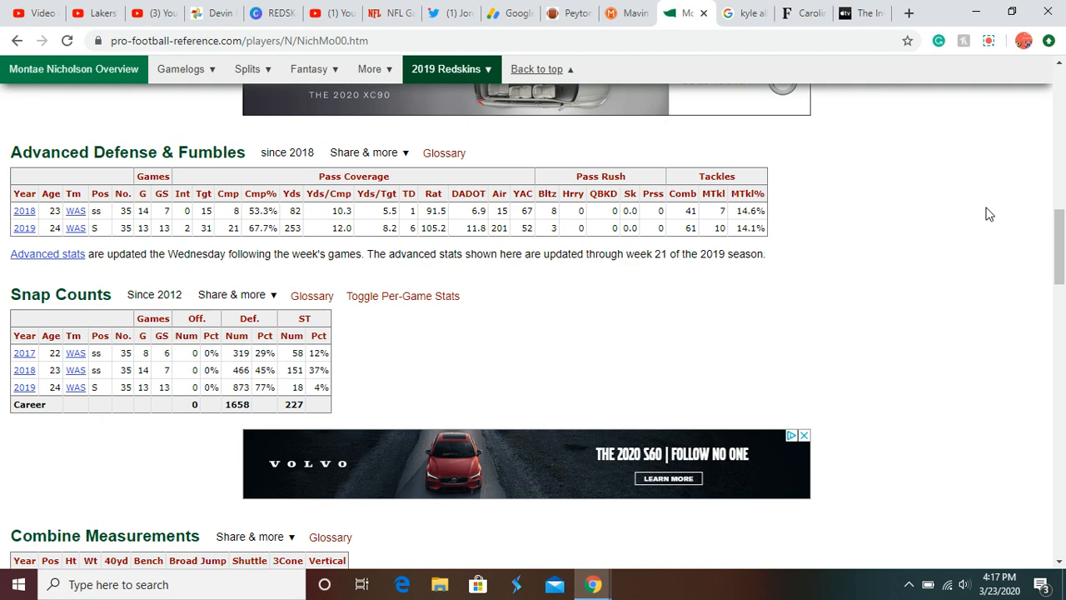
pyautogui.scroll(3)
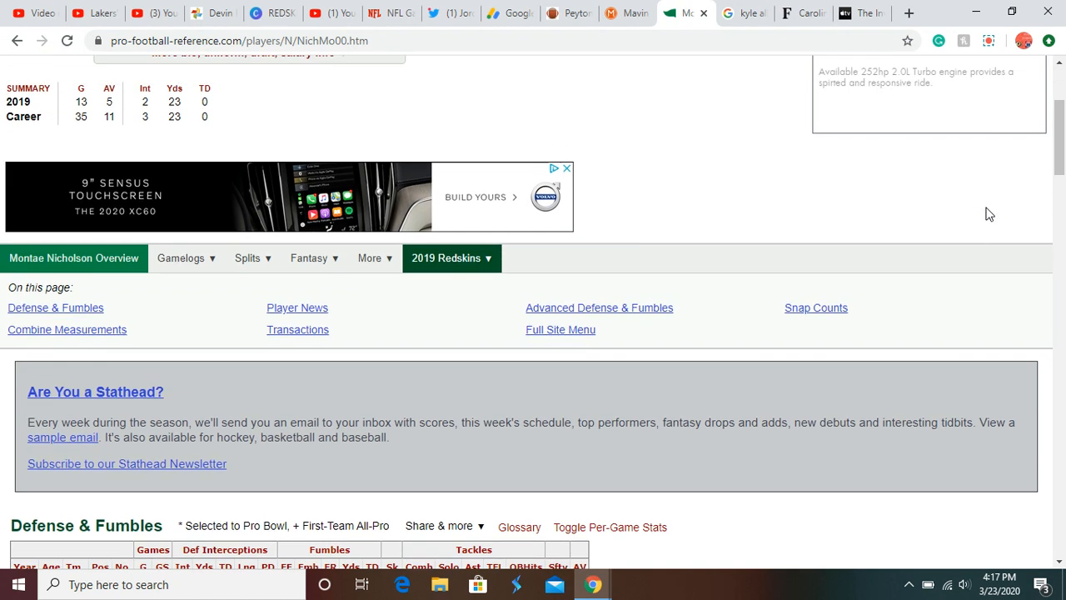
pyautogui.scroll(3)
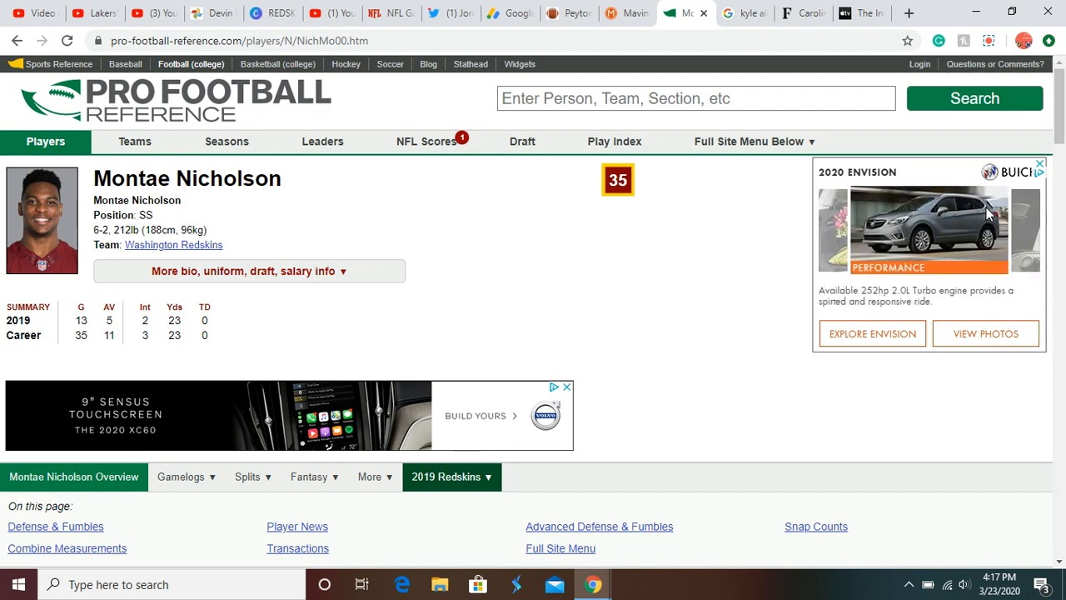
pyautogui.click(450, 14)
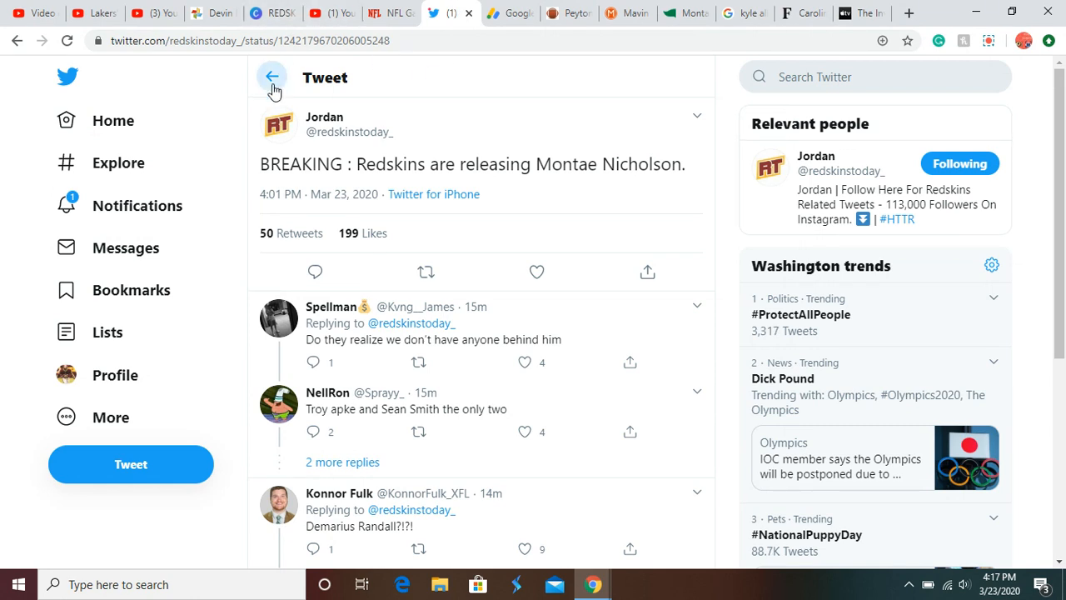
pyautogui.click(272, 77)
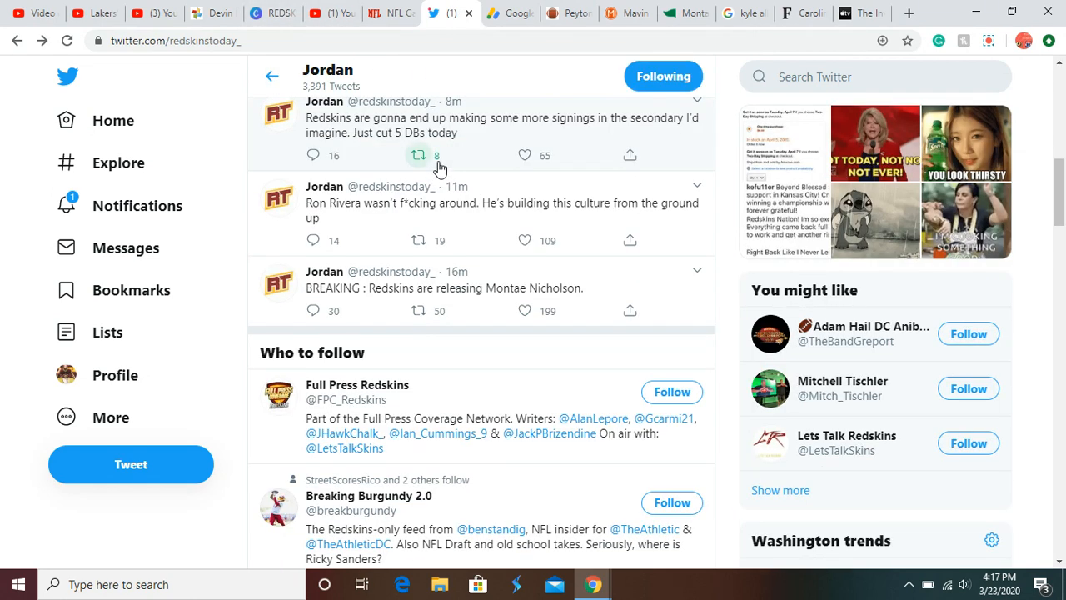
pyautogui.click(434, 144)
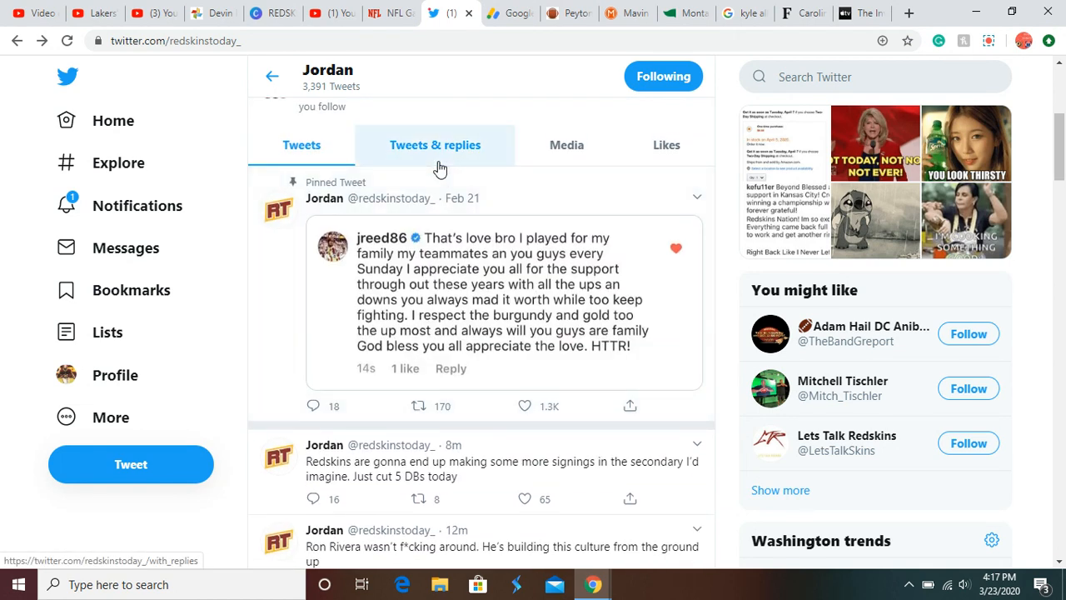
pyautogui.scroll(-3)
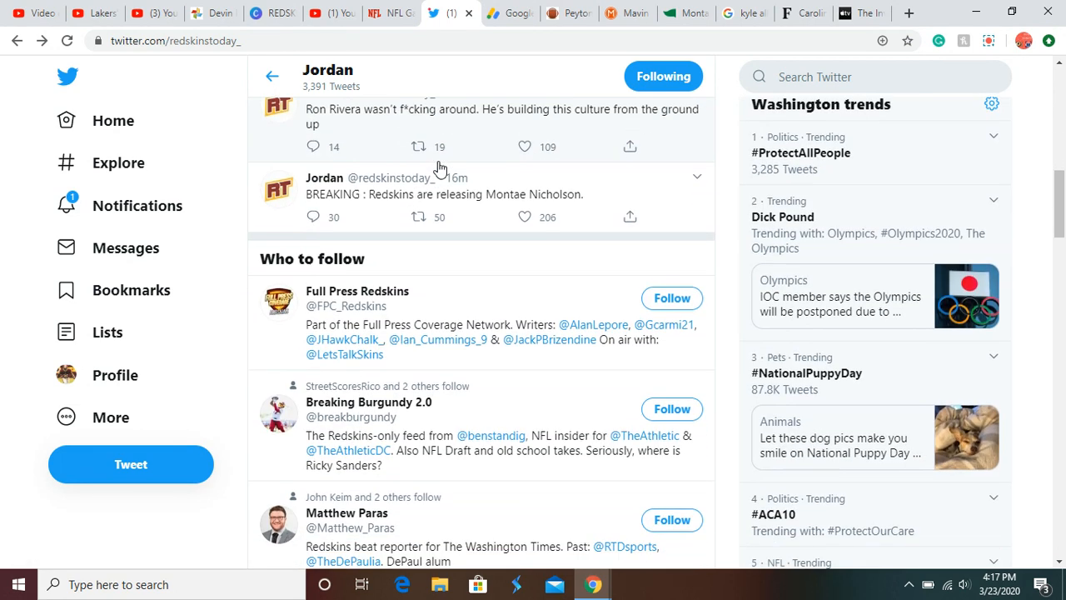
pyautogui.click(684, 14)
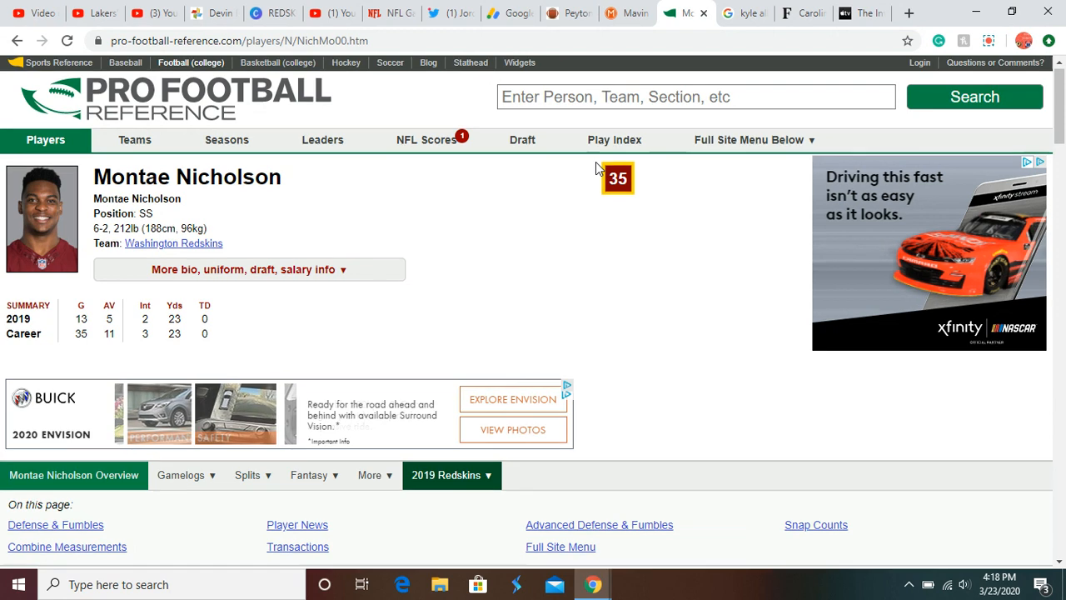
pyautogui.scroll(-3)
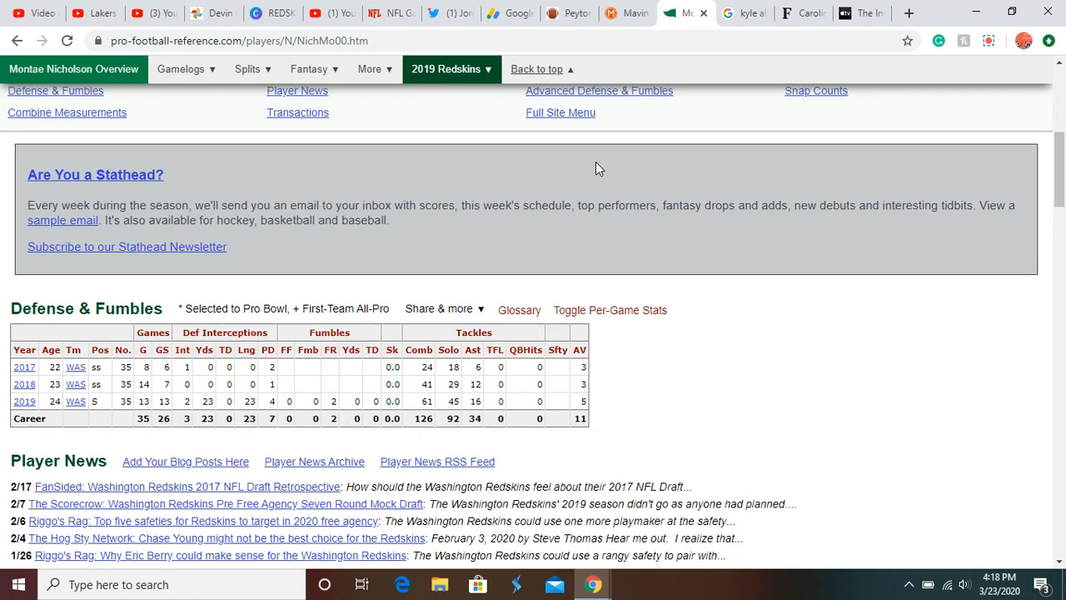
pyautogui.scroll(3)
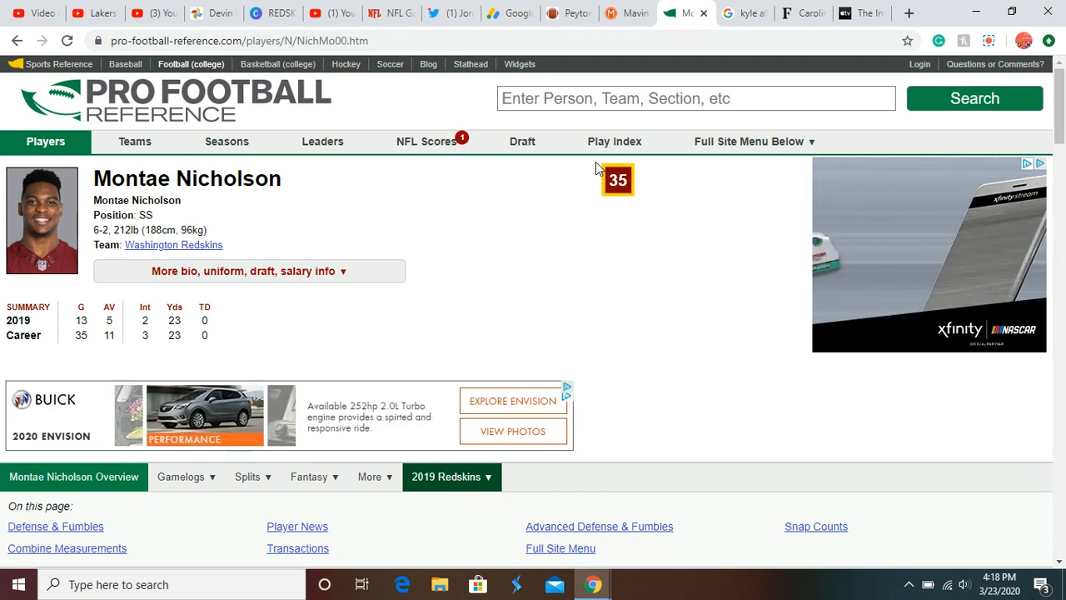
pyautogui.click(426, 140)
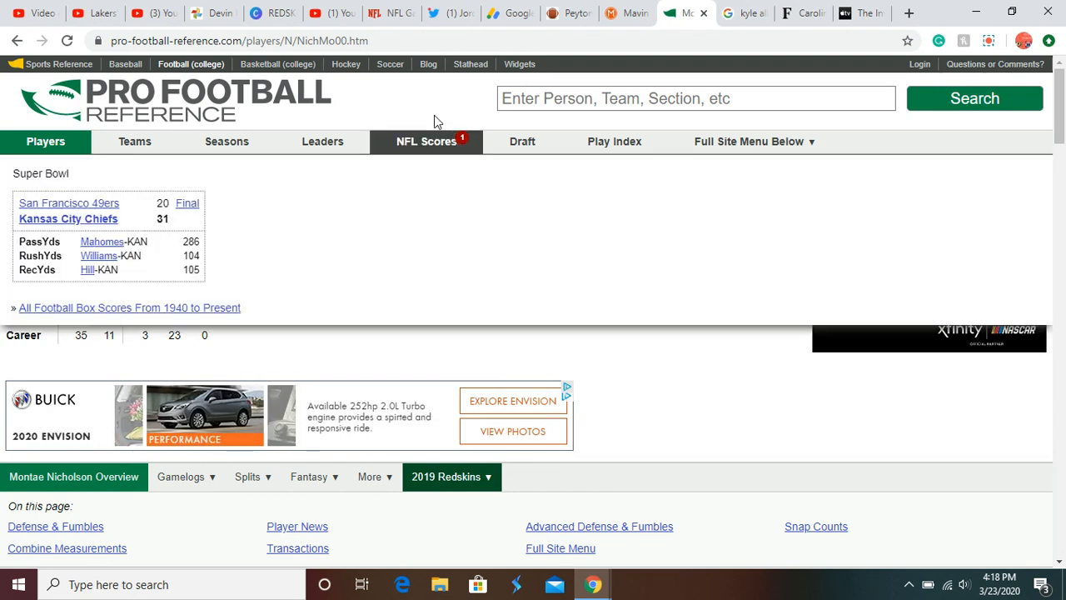
# - Return to the Redskins Today feed and open the tweet predicting more secondary signings after cutting 5 DBs
pyautogui.click(449, 14)
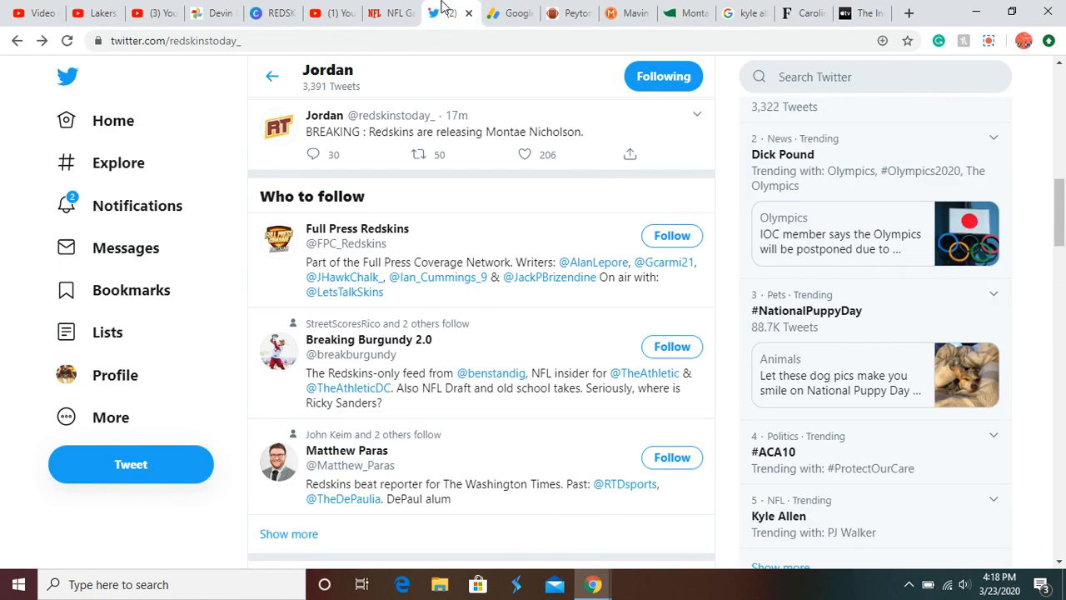
pyautogui.scroll(3)
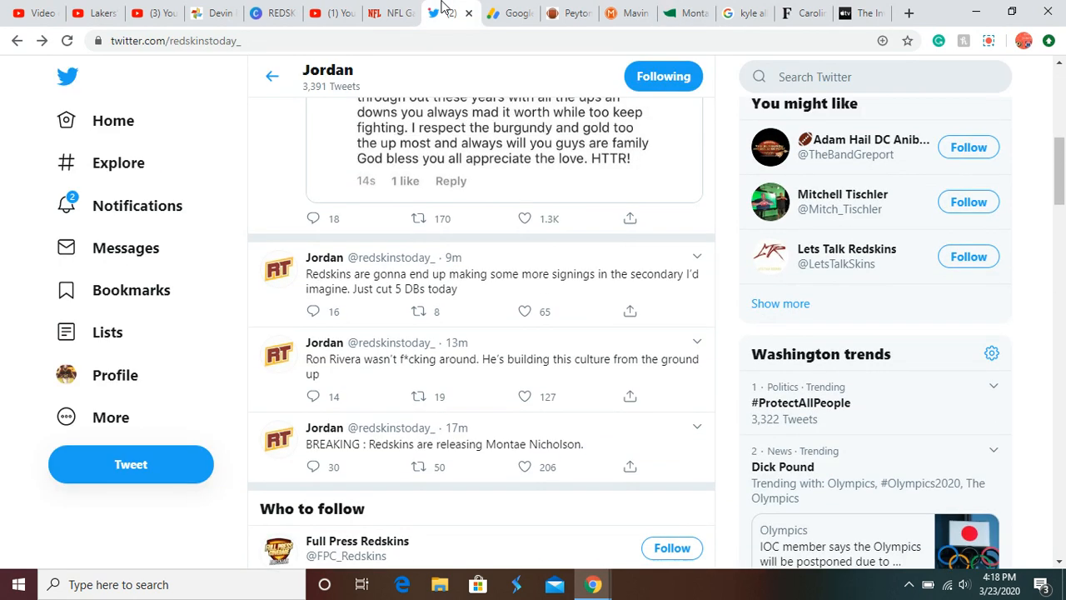
pyautogui.scroll(-3)
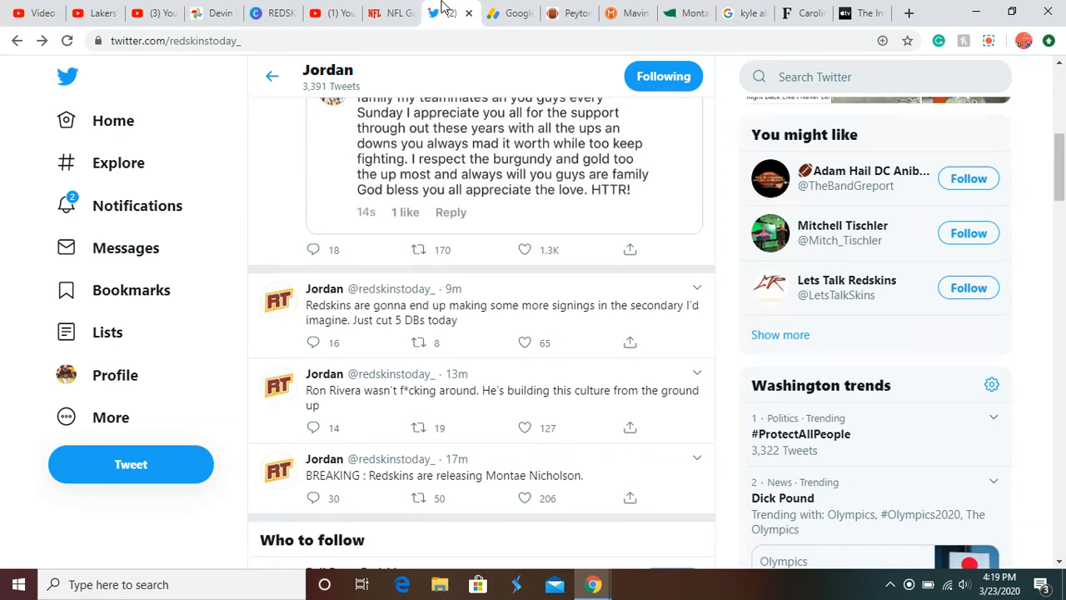
pyautogui.click(503, 313)
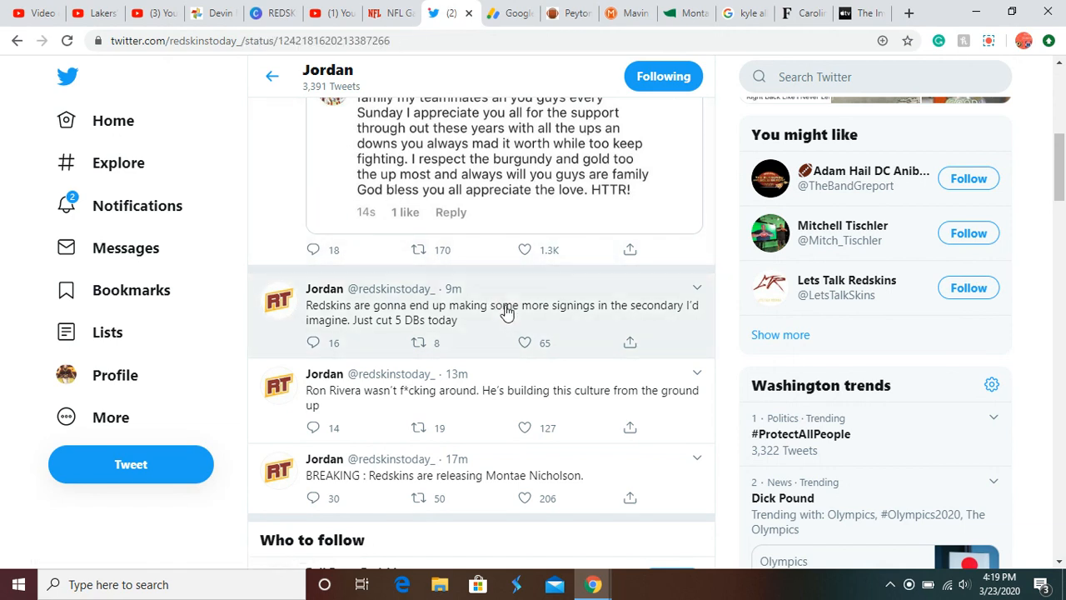
pyautogui.click(503, 313)
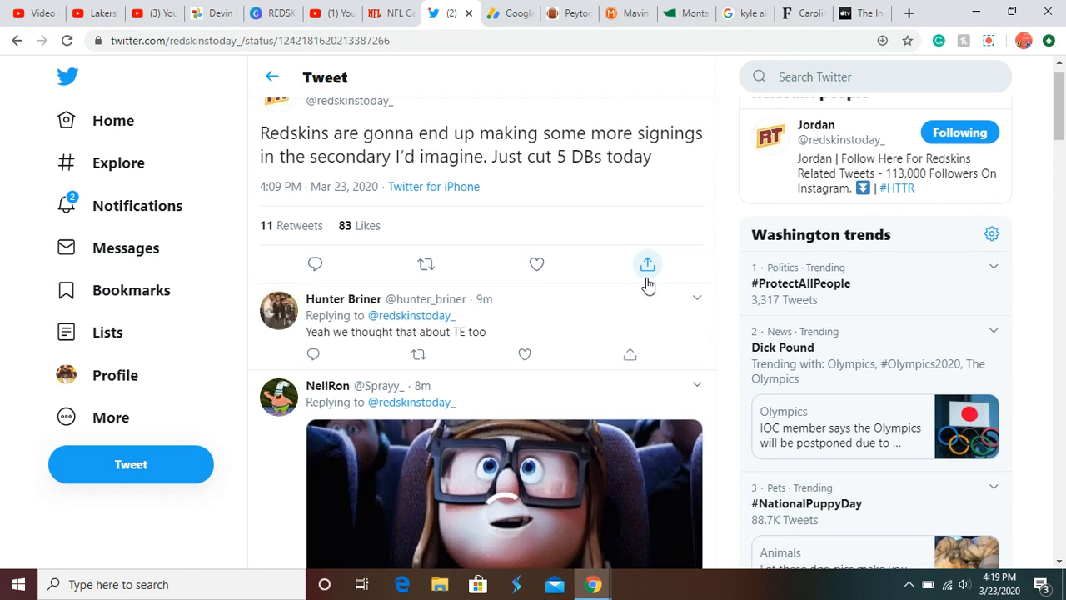
# - Read through the replies naming the released defensive backs
pyautogui.scroll(-3)
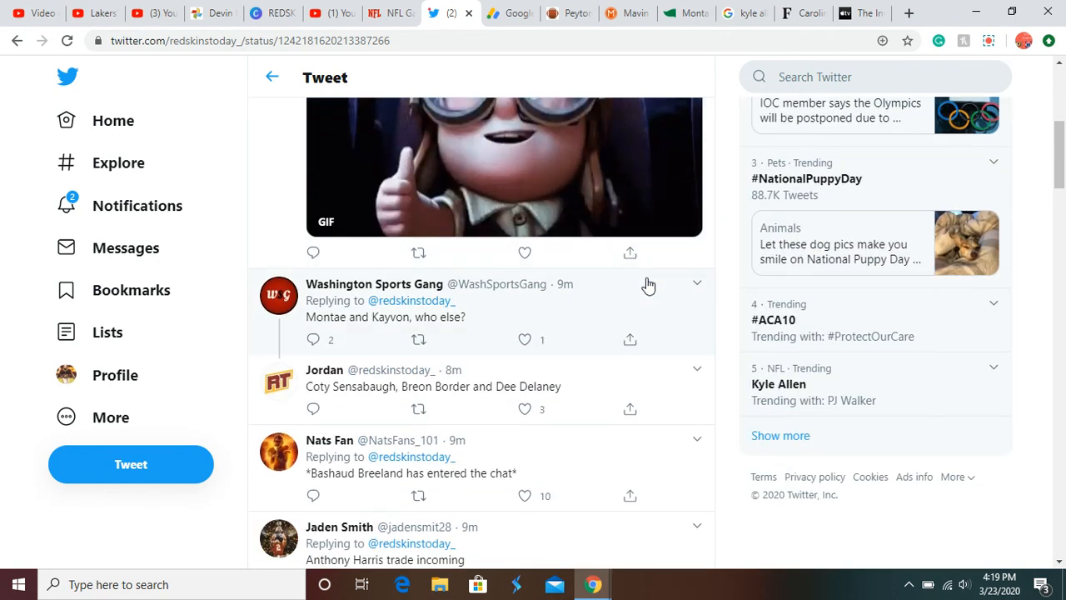
pyautogui.scroll(-3)
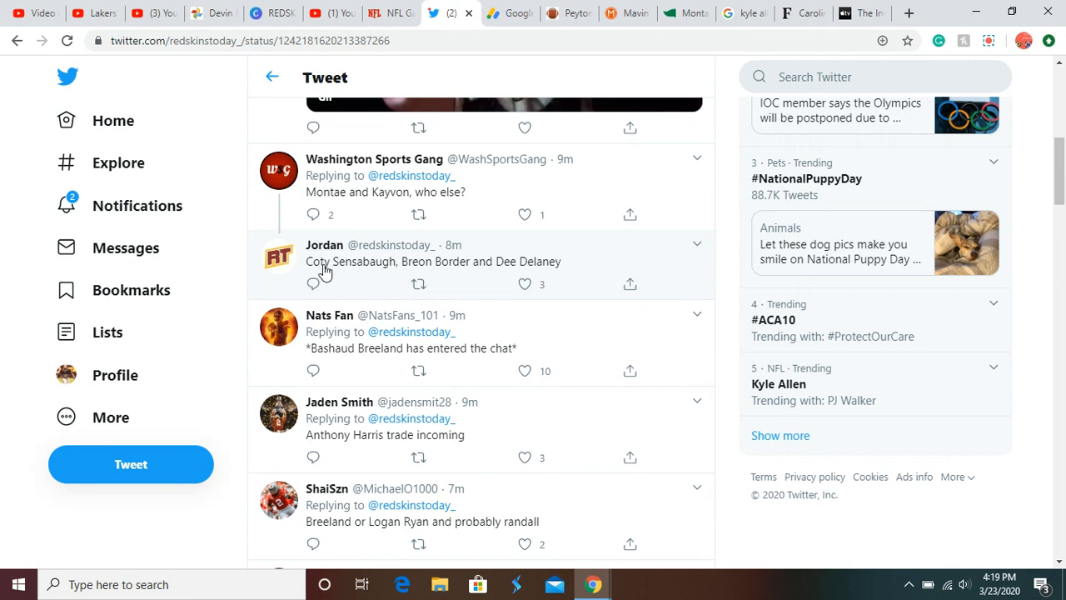
pyautogui.moveTo(461, 275)
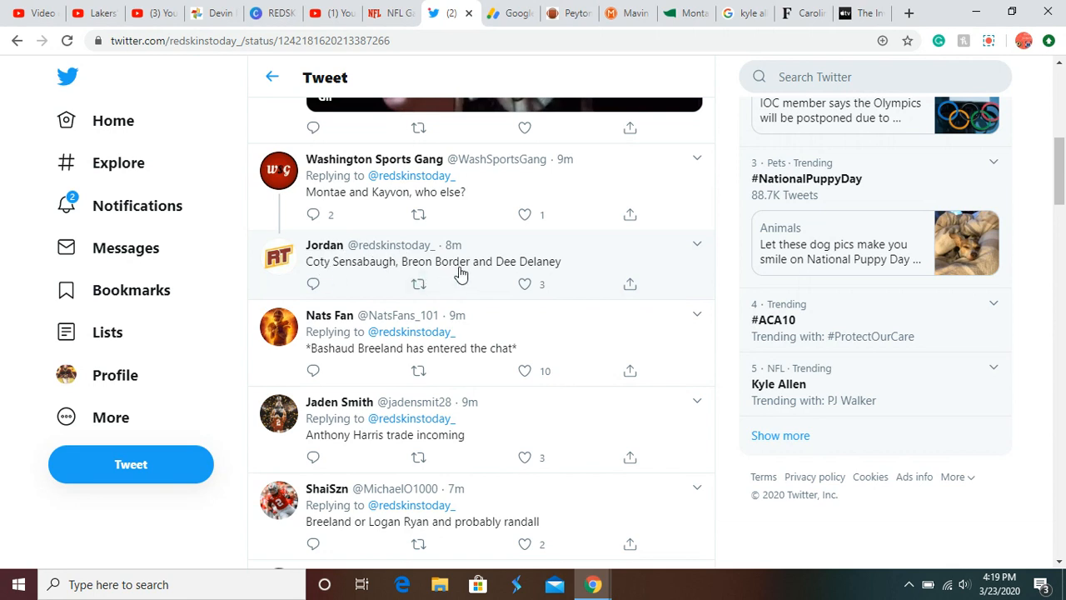
pyautogui.moveTo(340, 277)
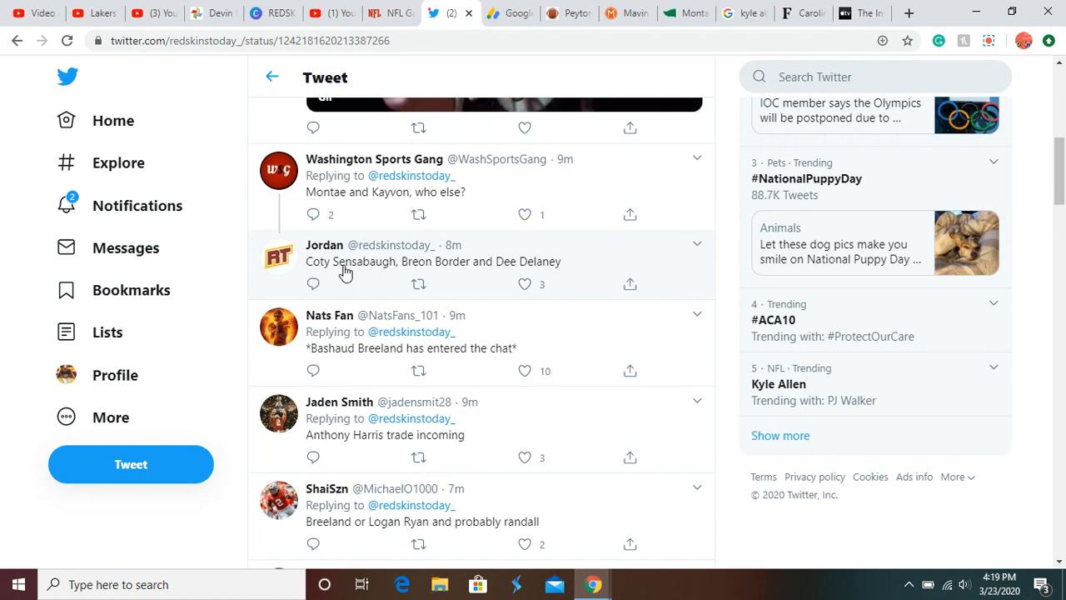
pyautogui.scroll(-3)
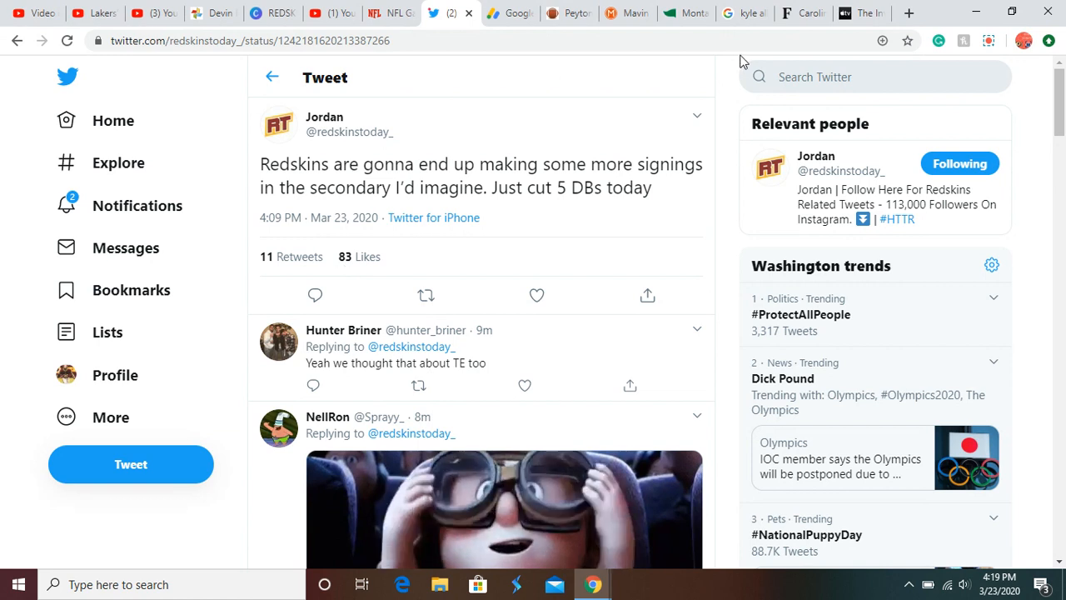
pyautogui.click(874, 77)
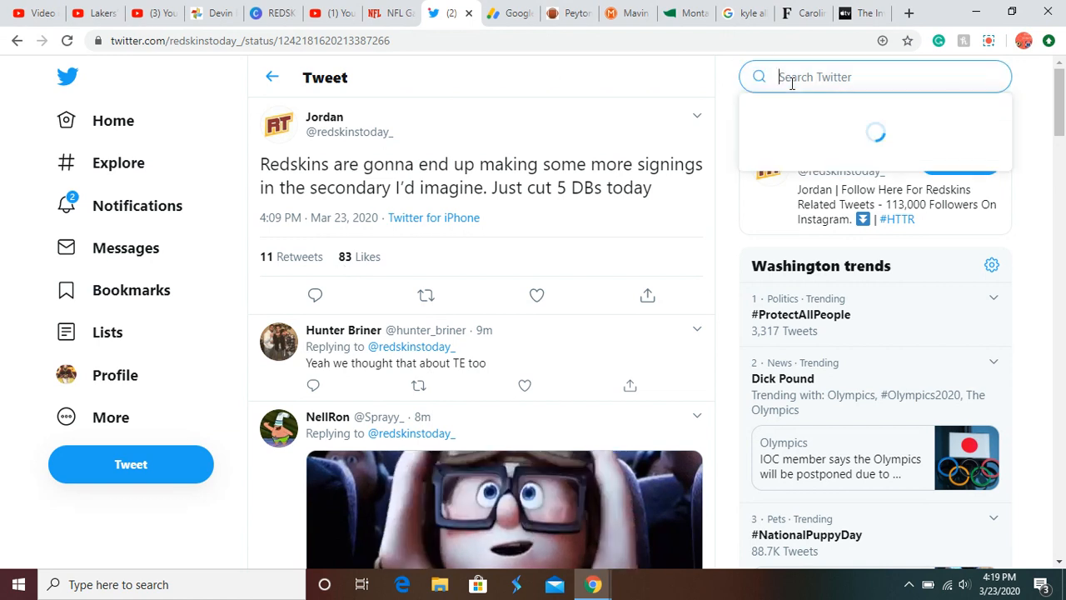
pyautogui.write('j')
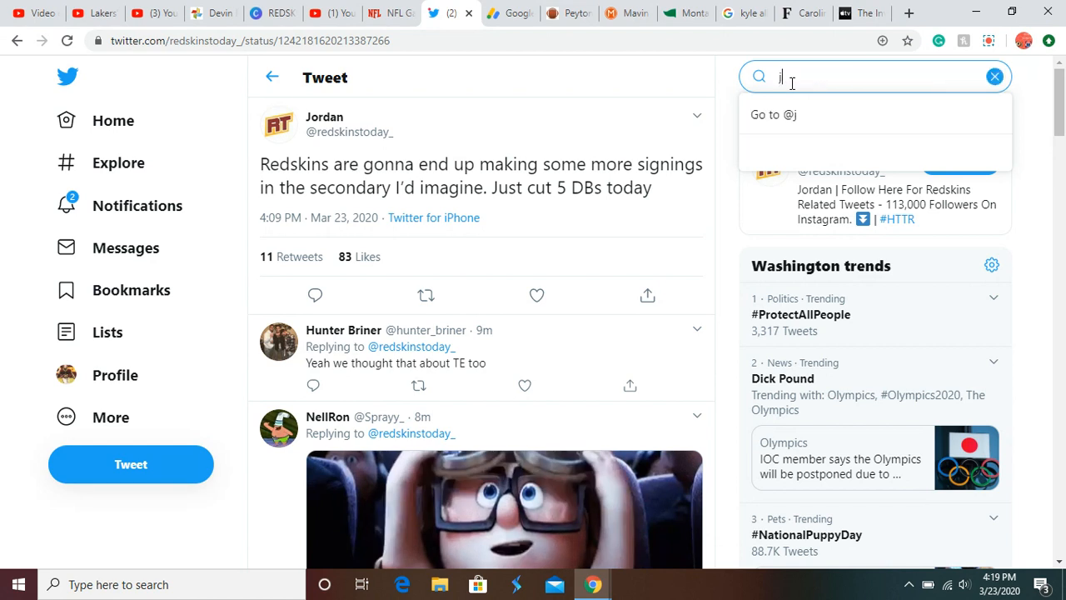
pyautogui.write('j')
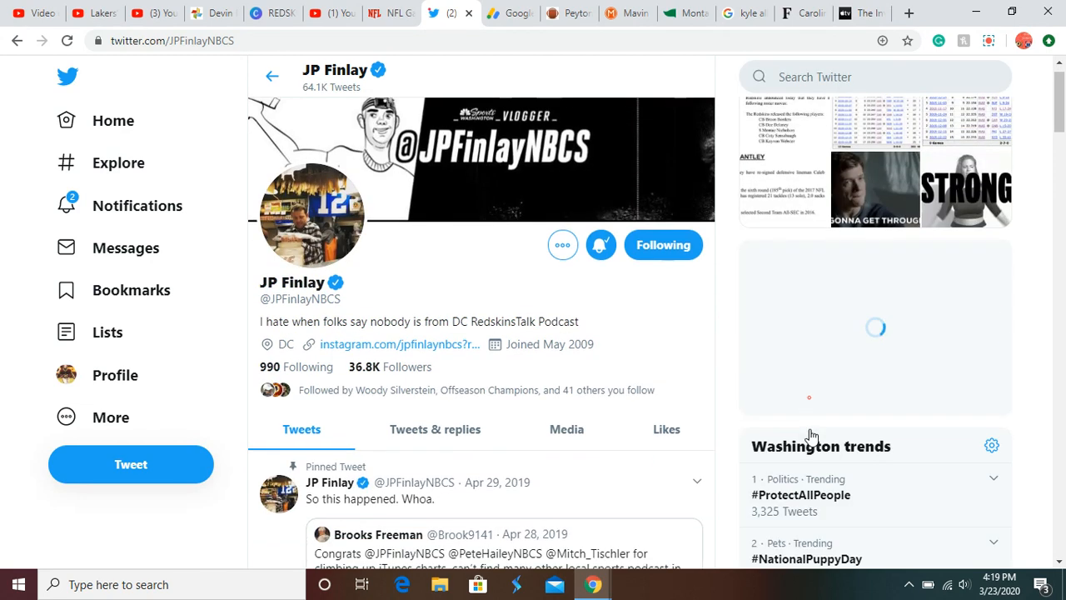
# - Scroll JP Finlay's timeline through the Kyle Allen trade tweets to the remaining draft picks note
pyautogui.scroll(-3)
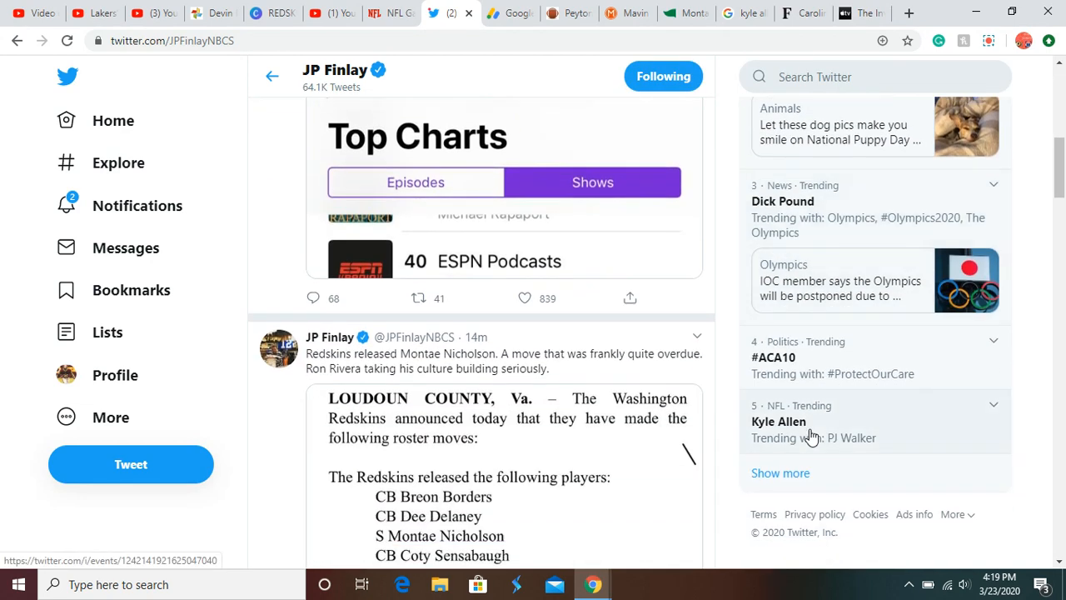
pyautogui.scroll(-3)
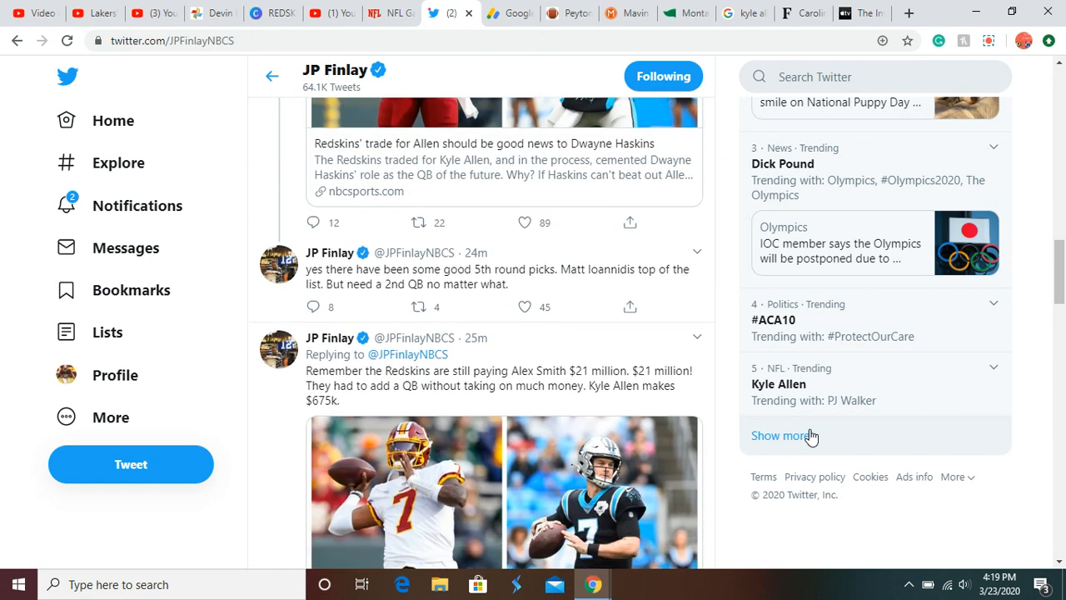
pyautogui.scroll(-3)
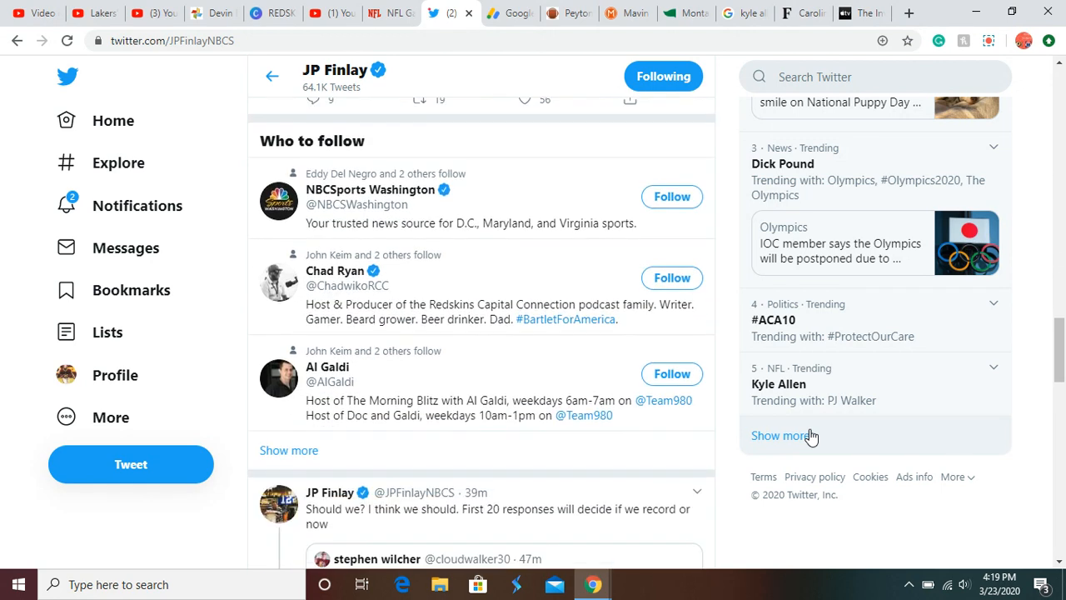
pyautogui.scroll(-3)
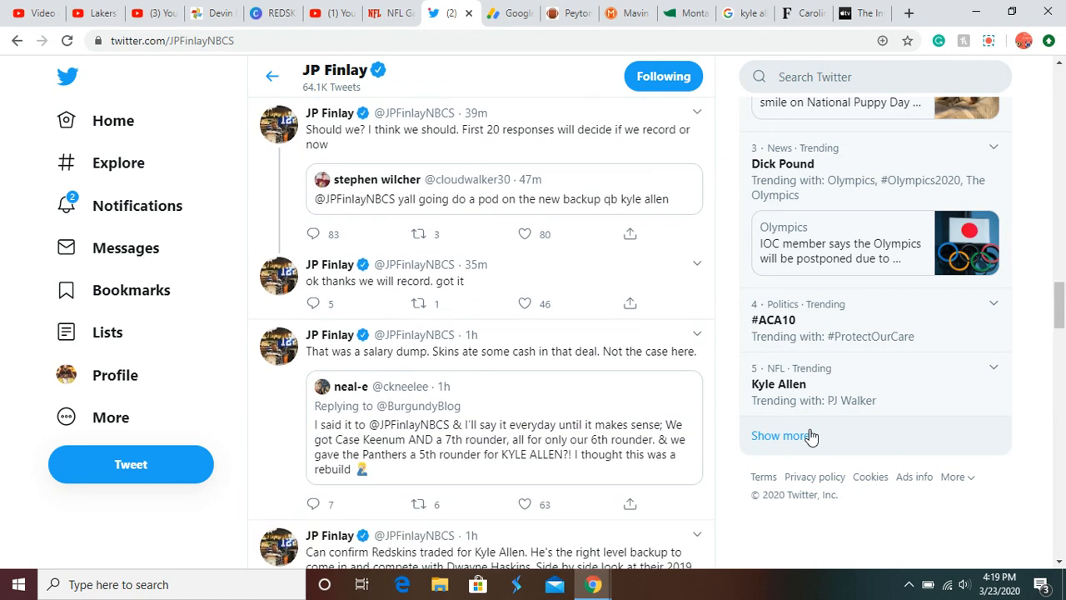
pyautogui.scroll(-3)
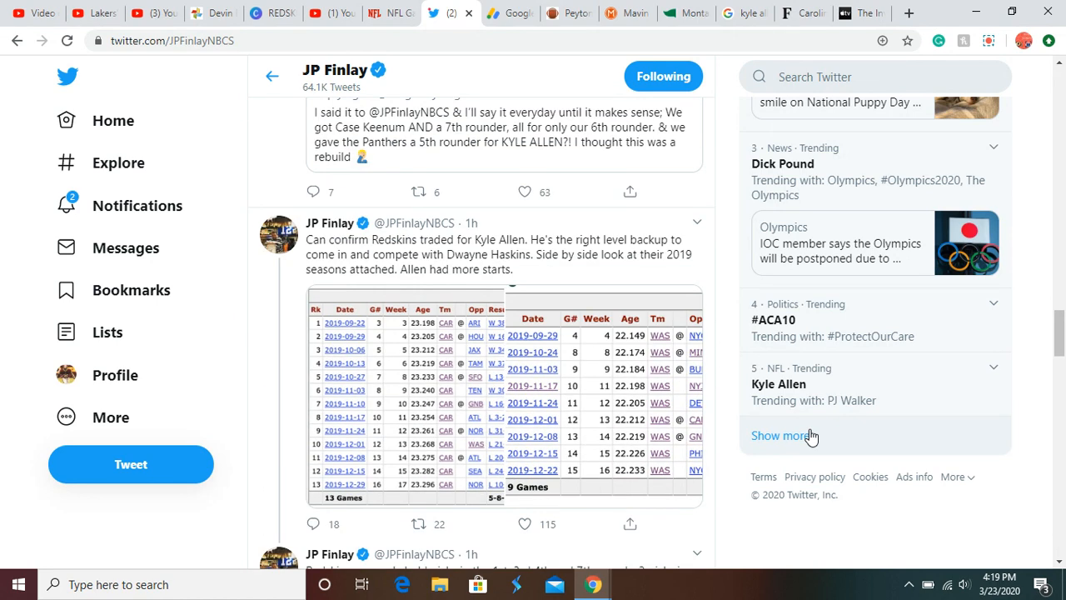
pyautogui.scroll(-3)
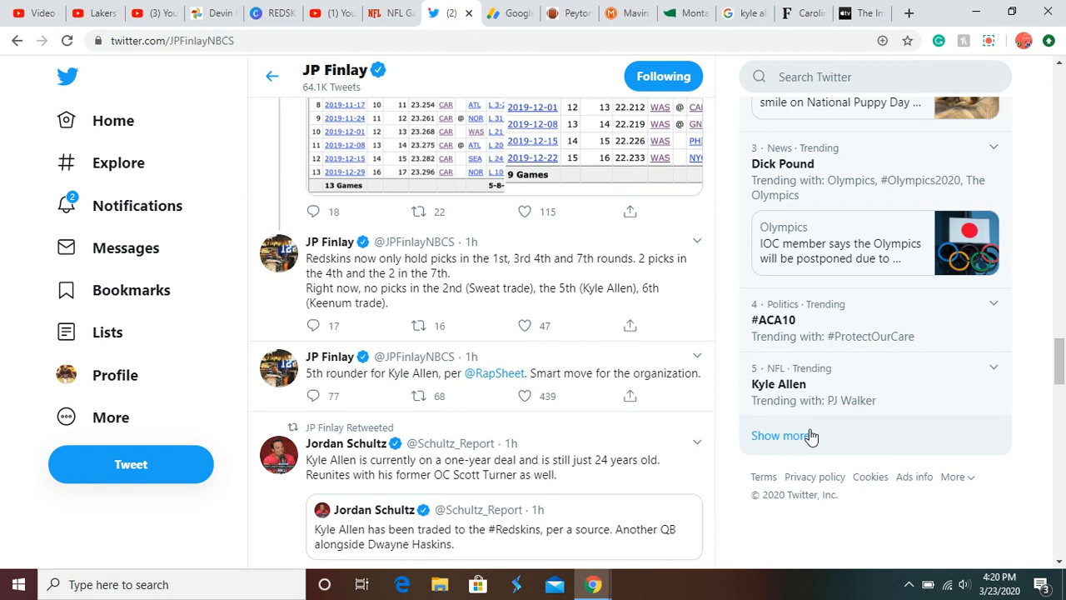
pyautogui.click(525, 397)
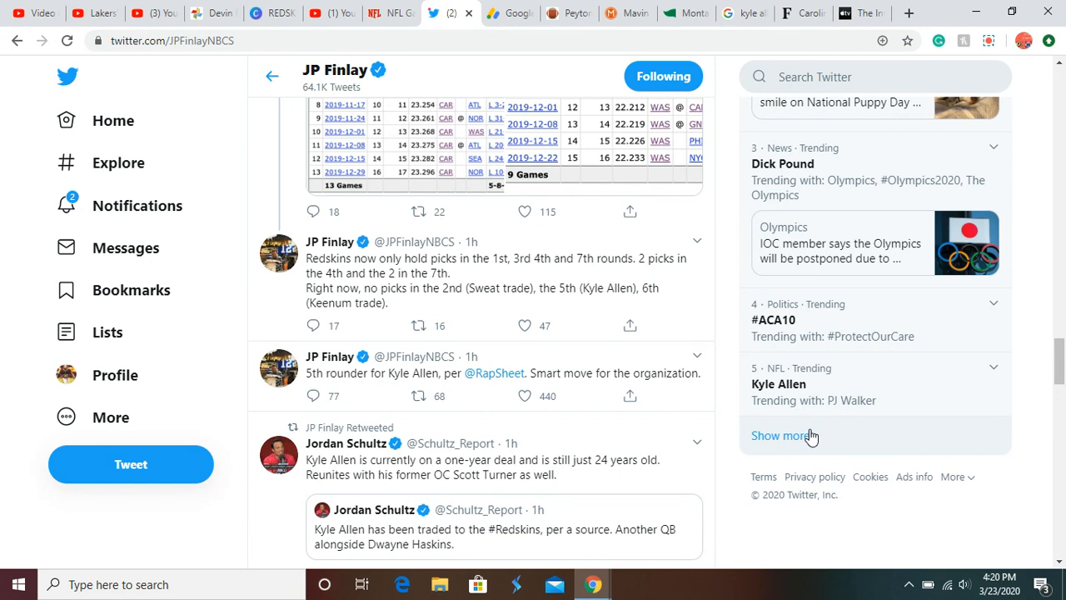
pyautogui.click(525, 397)
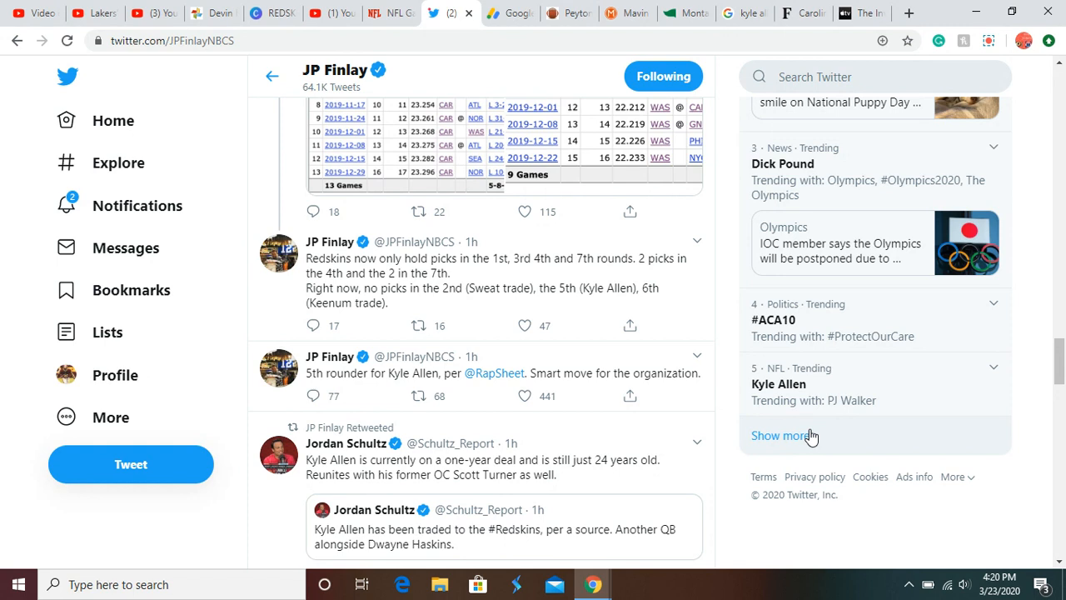
pyautogui.click(522, 396)
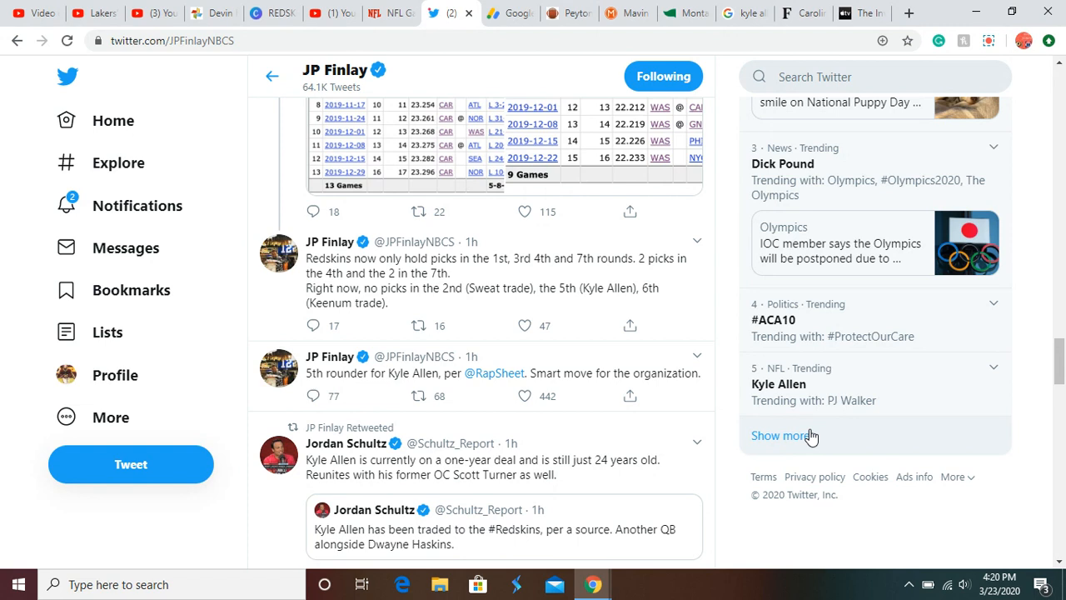
pyautogui.click(522, 396)
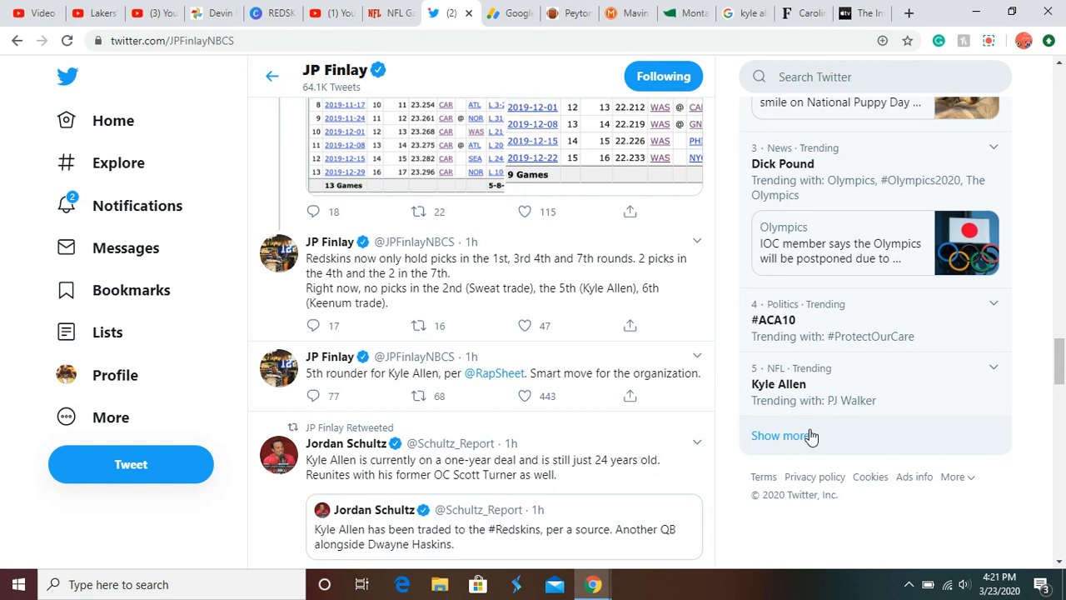
pyautogui.moveTo(114, 120)
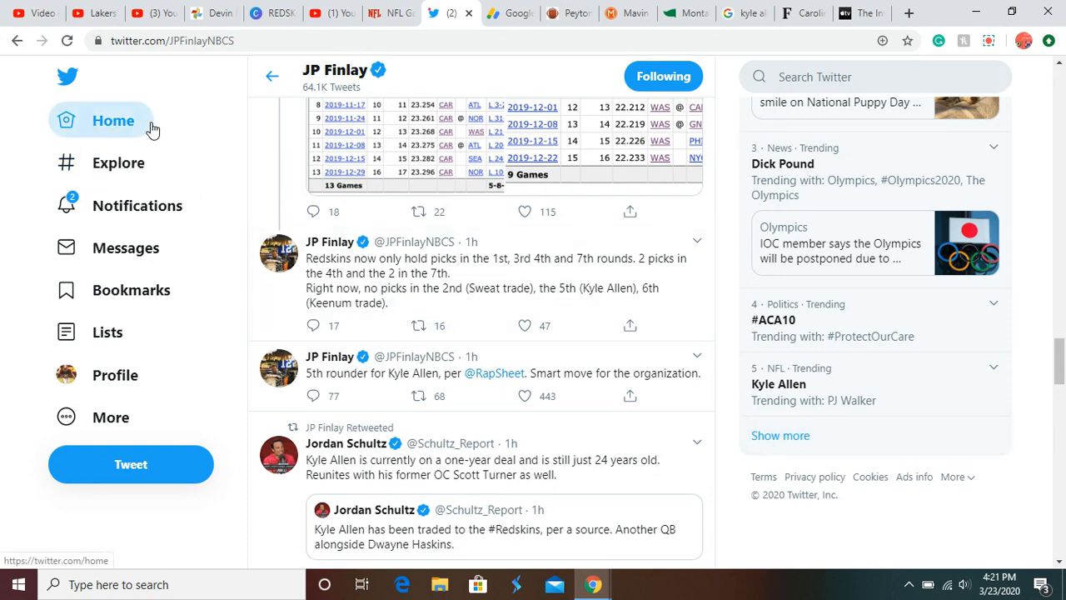
# - Go to the Home feed and scroll to Craig Hoffman's tweet about Nicholson and the cornerbacks being released
pyautogui.click(113, 120)
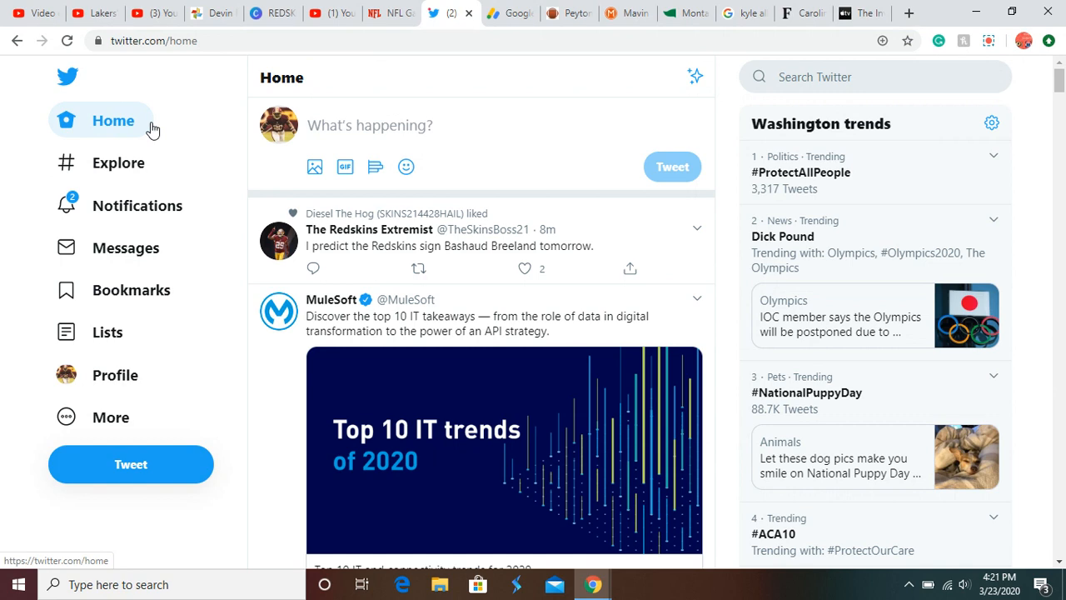
pyautogui.scroll(-3)
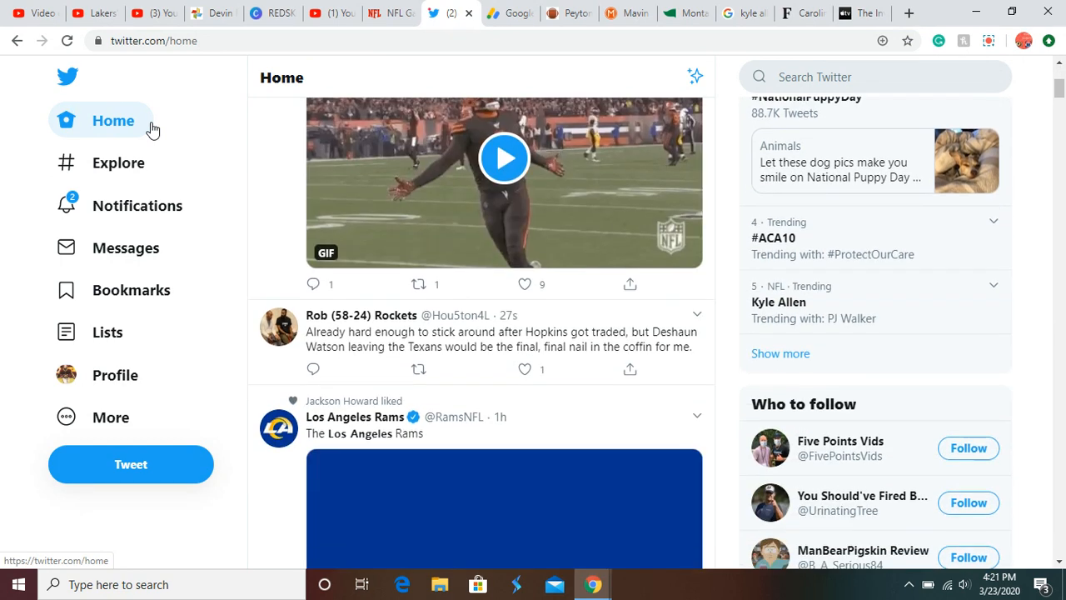
pyautogui.scroll(-3)
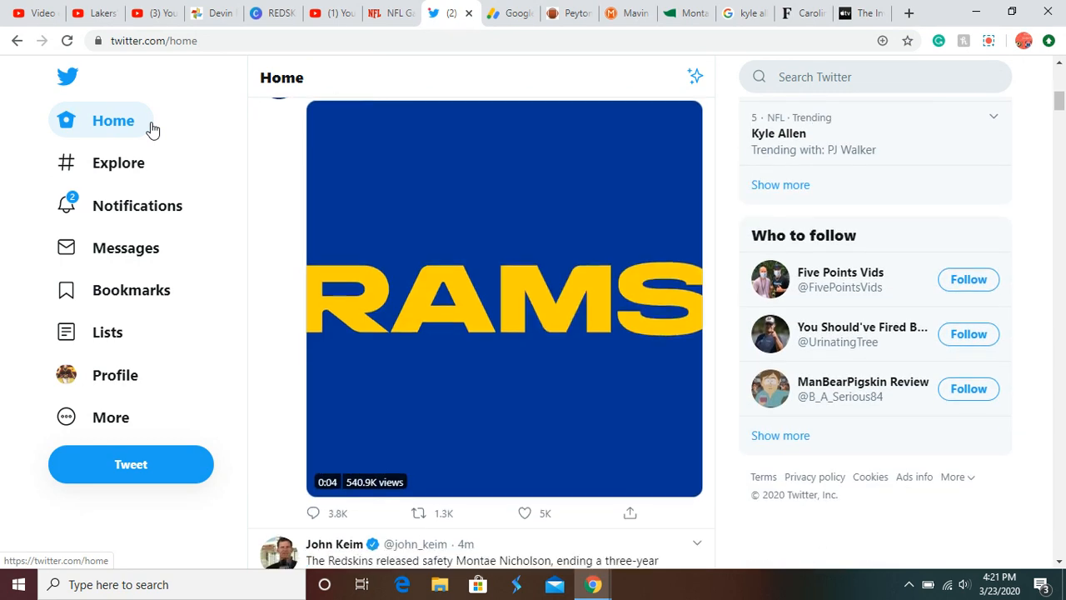
pyautogui.scroll(-3)
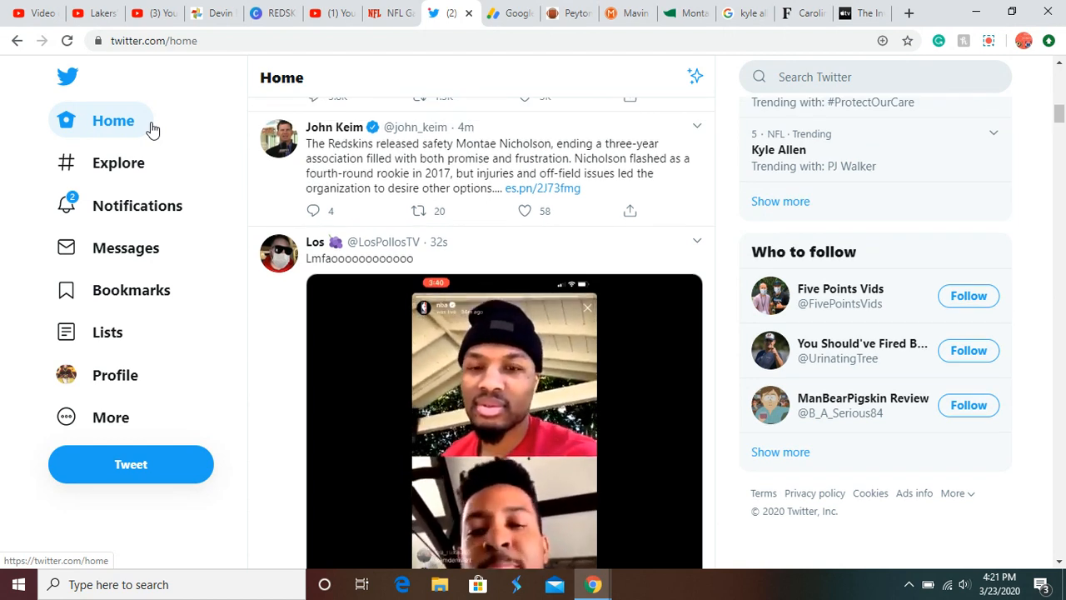
pyautogui.scroll(-3)
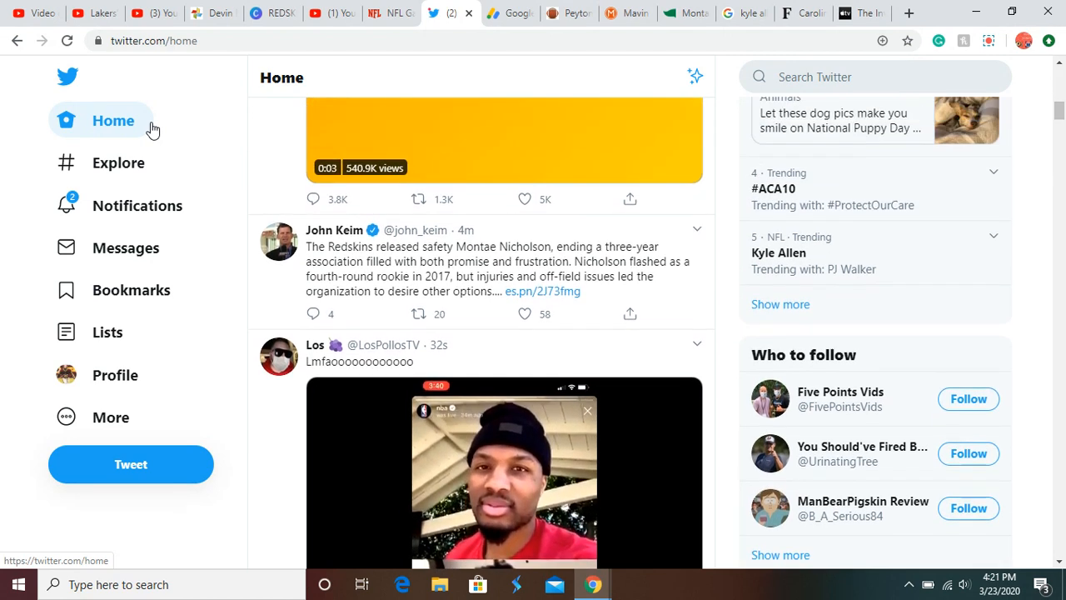
pyautogui.scroll(-3)
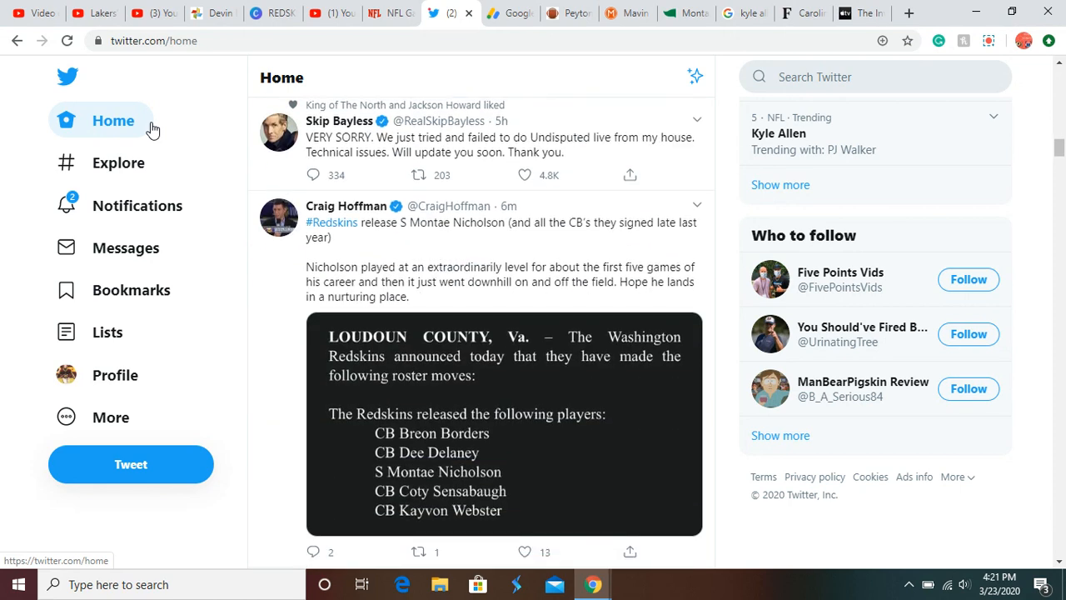
pyautogui.moveTo(629, 467)
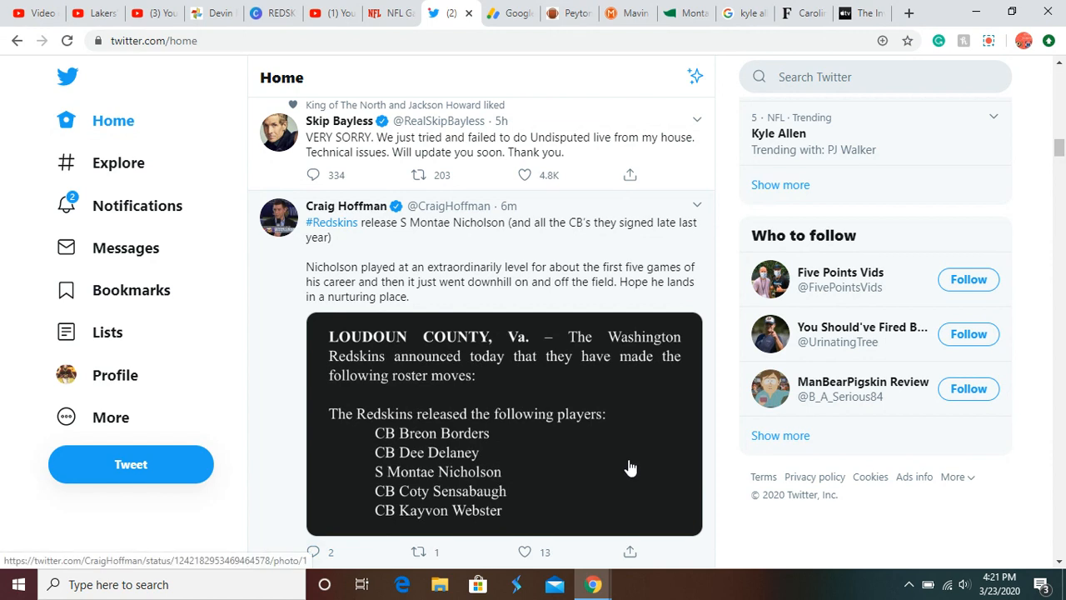
pyautogui.moveTo(529, 456)
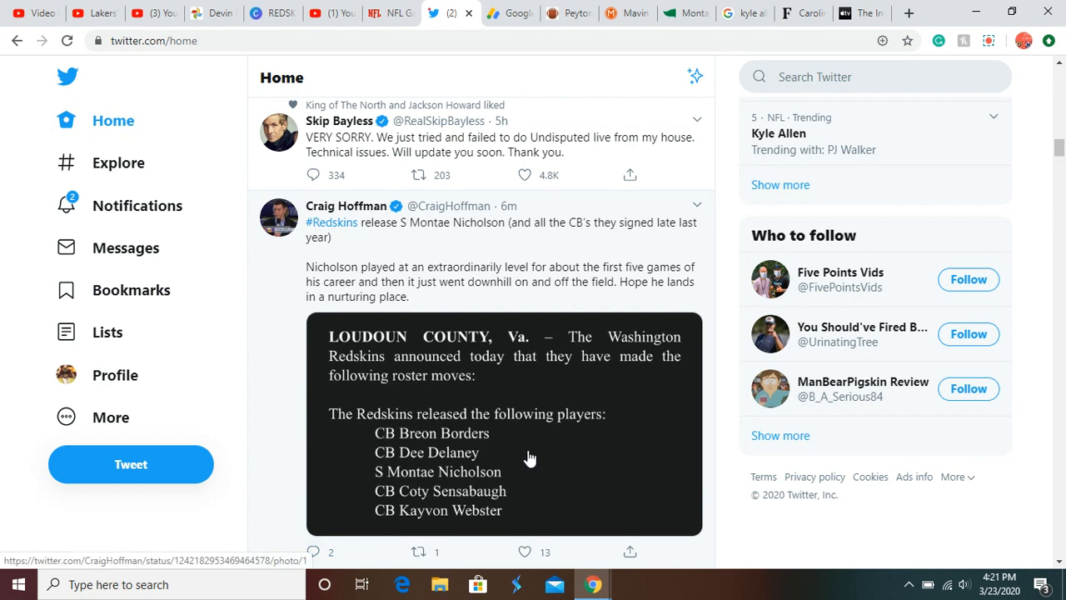